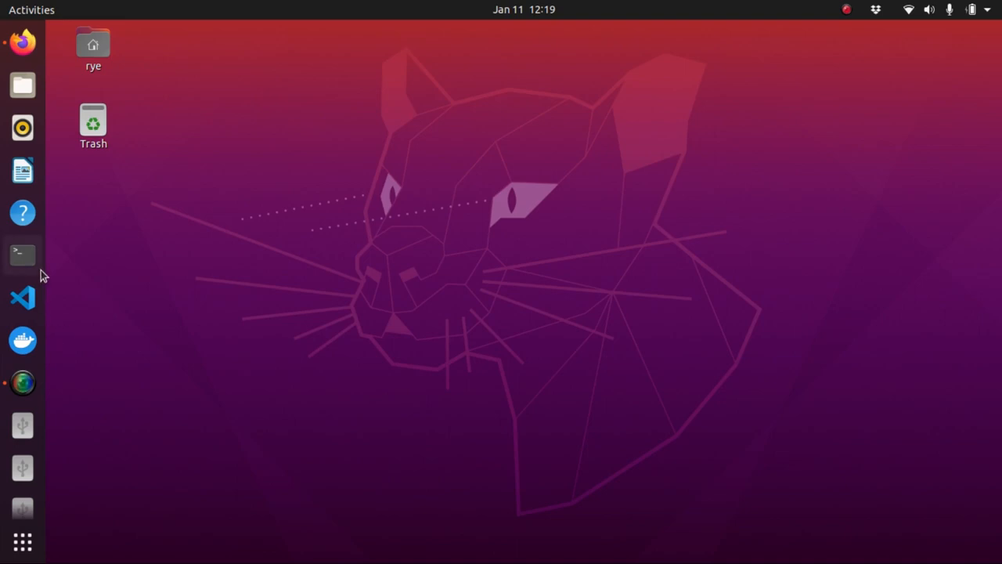
Launch a new GNOME Terminal window from the Ubuntu dock.
left_click(22, 254)
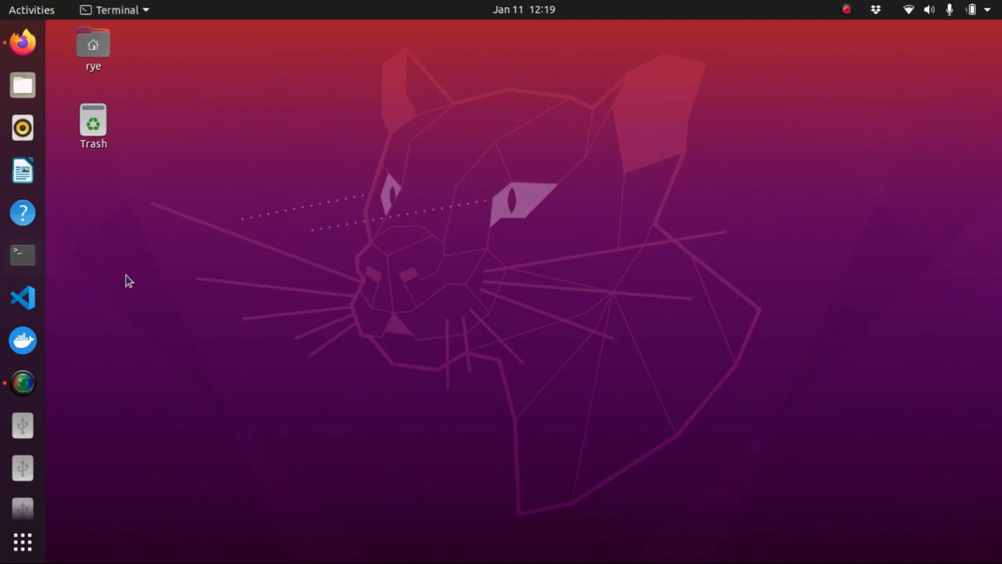
left_click(22, 254)
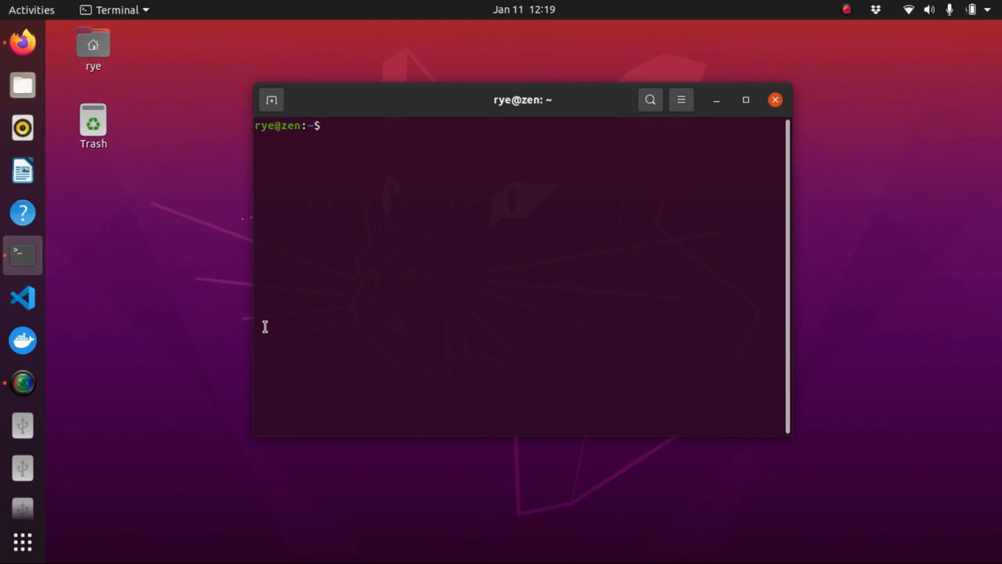
Start the python3 interactive shell and evaluate 2+4, giving 6.
type("p")
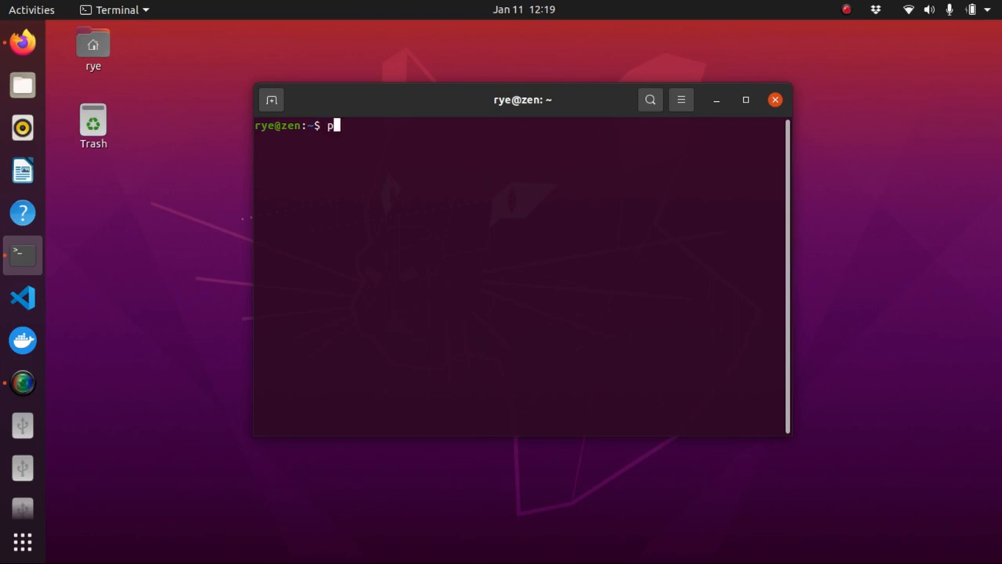
type("ython3")
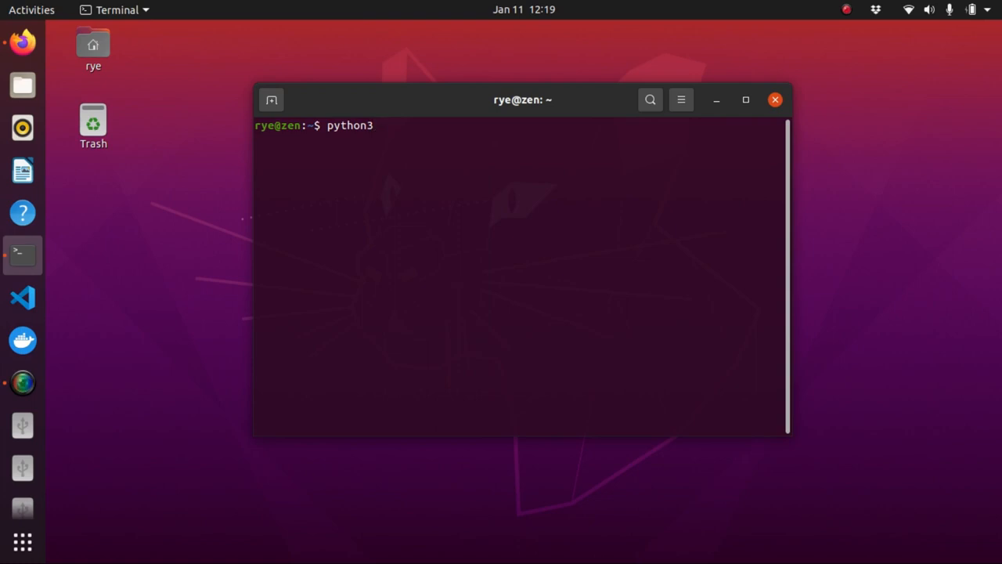
key("Return")
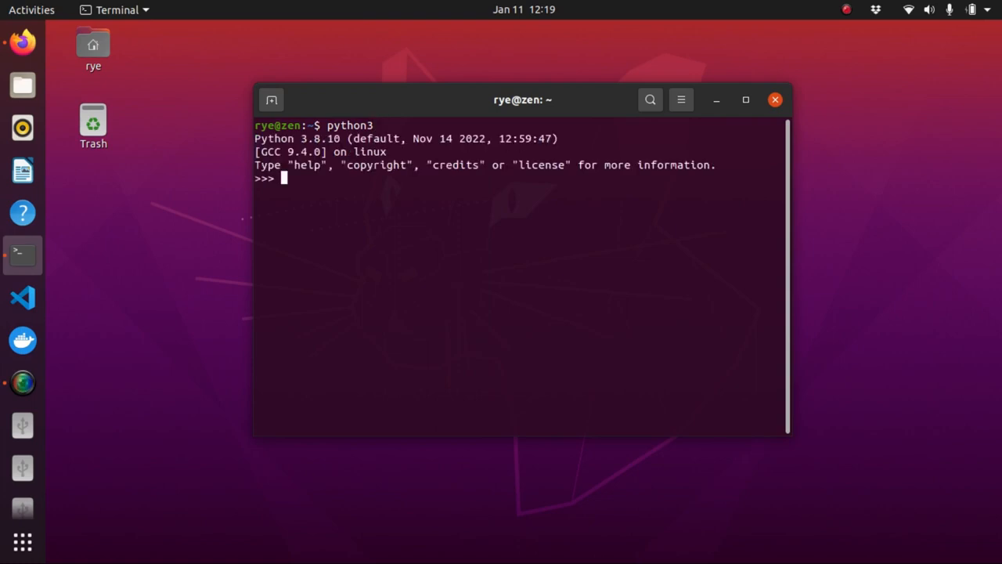
type("2+4")
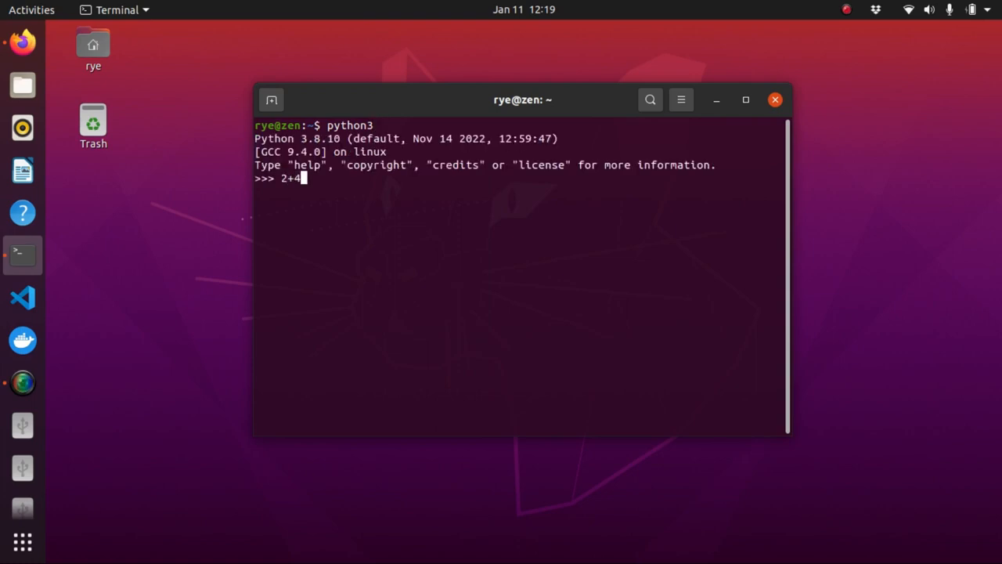
key("Return")
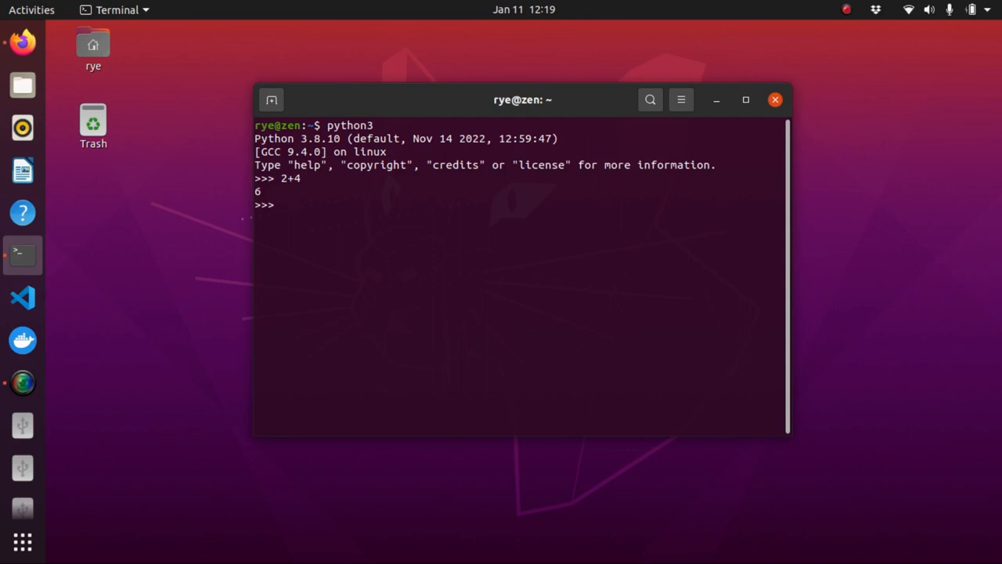
Evaluate the decimal expressions 2.5+4.3 (6.8) and 6.5-1.2.
type("2")
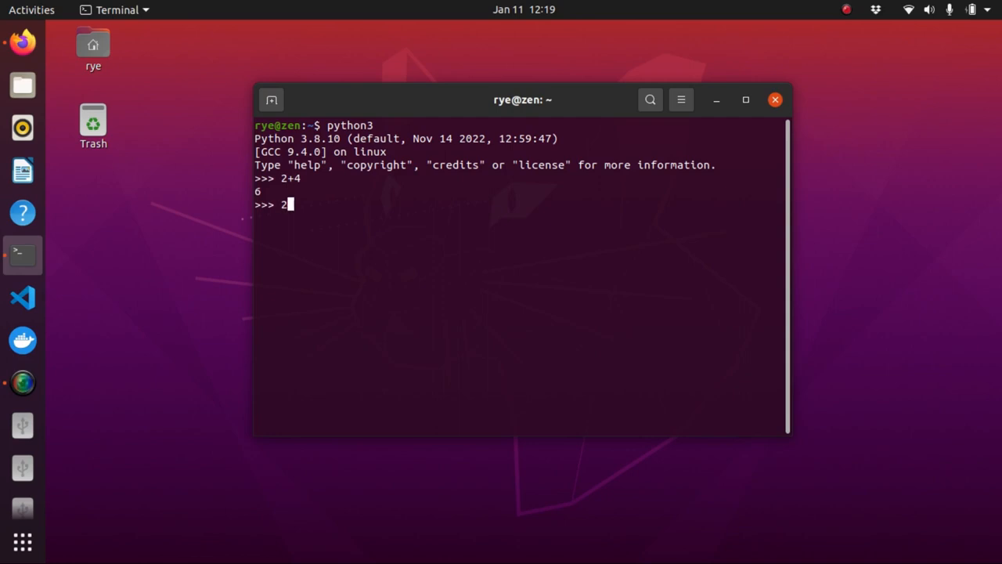
type(".5+")
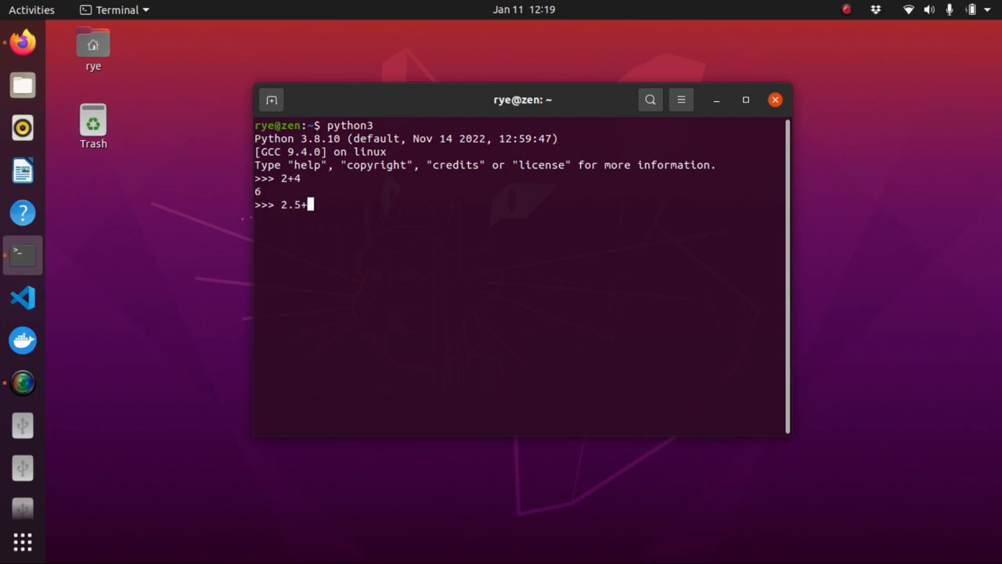
type("4.3")
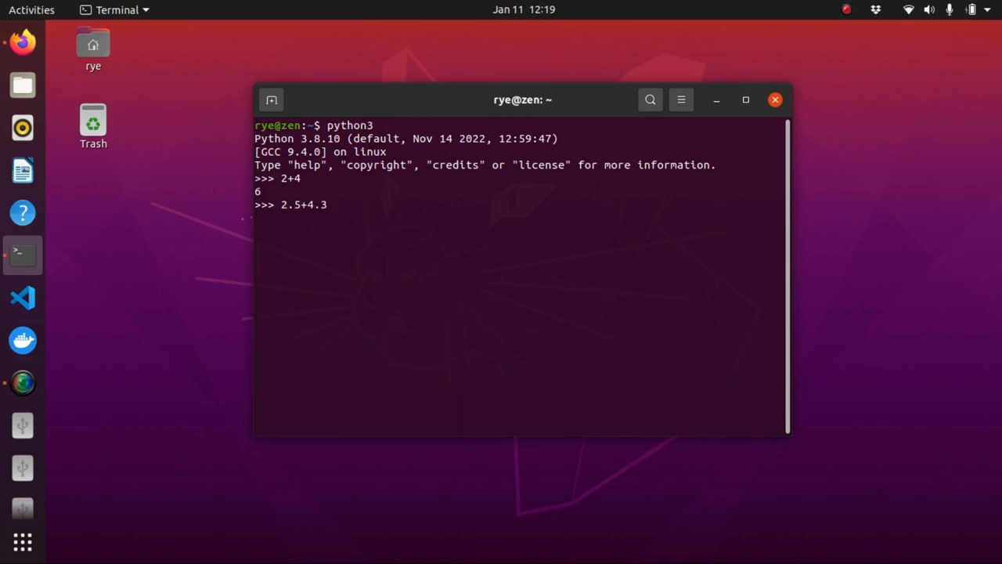
key("Return")
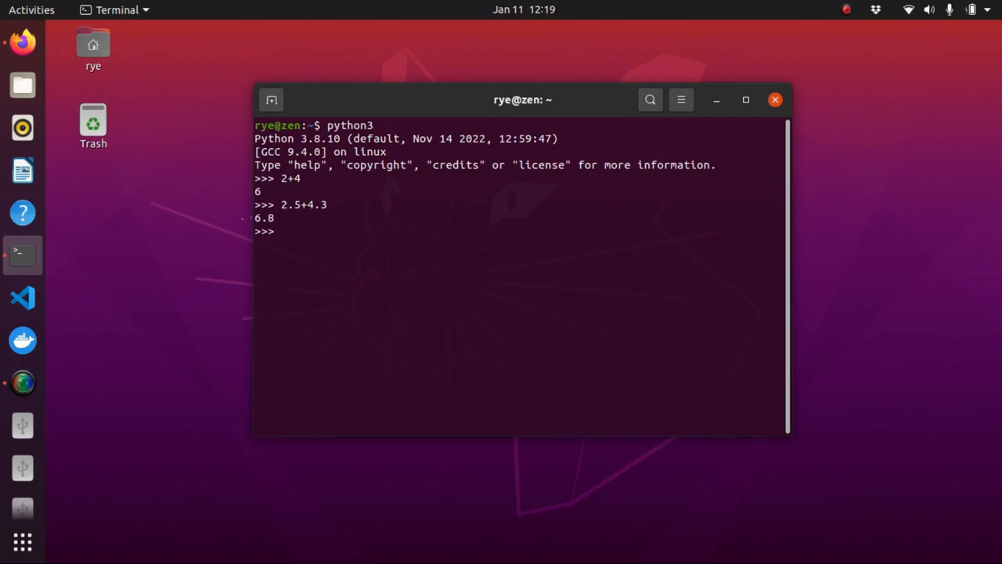
type("6.5-")
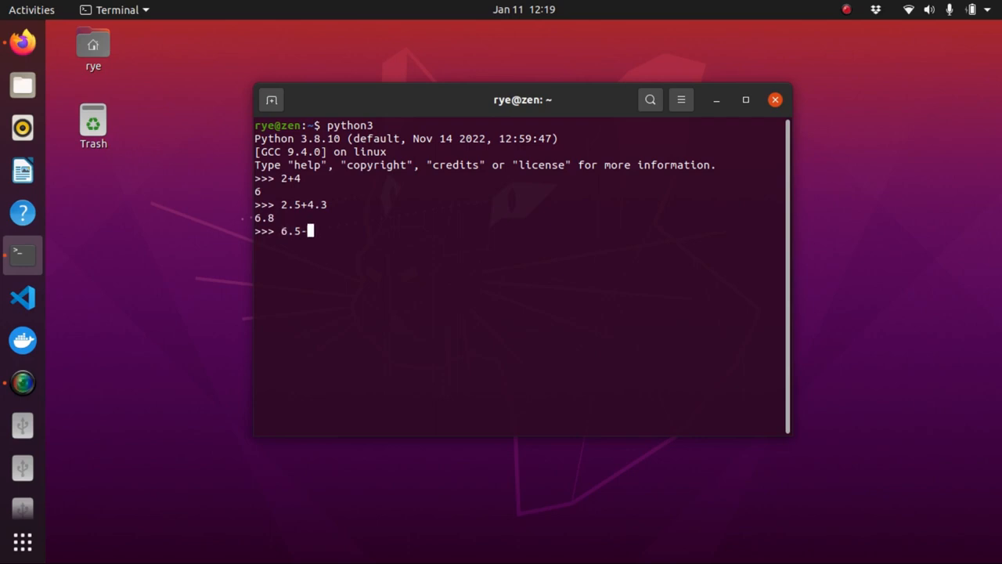
type("1.2")
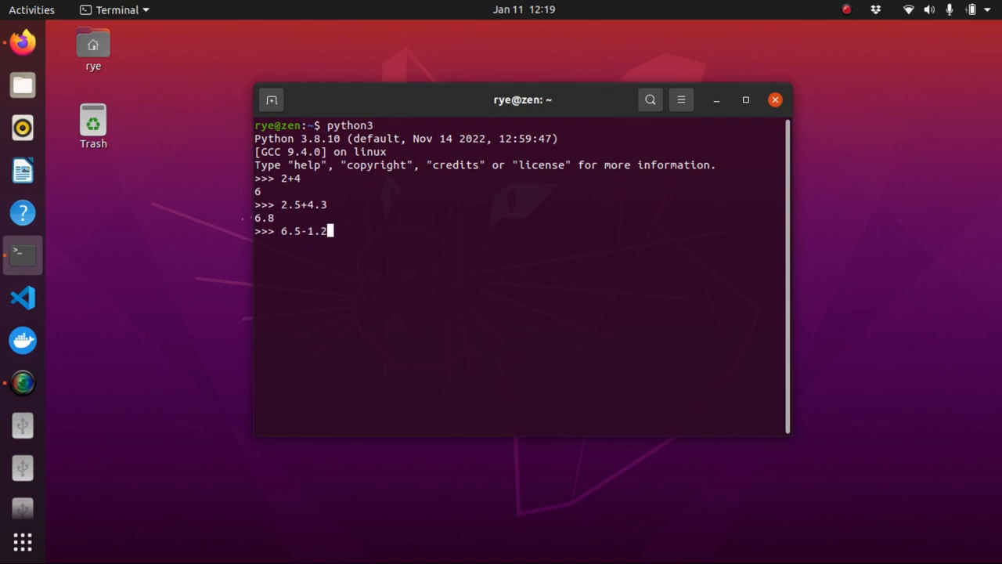
key("Return")
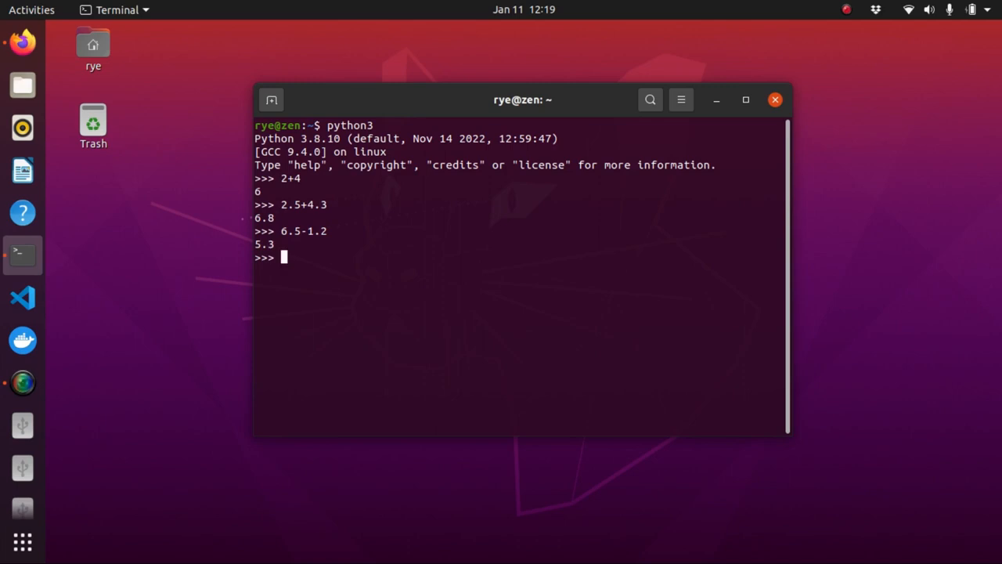
Evaluate 5*8 giving 40 and 2.3*6.1 giving 14.029999999999998.
type("5*")
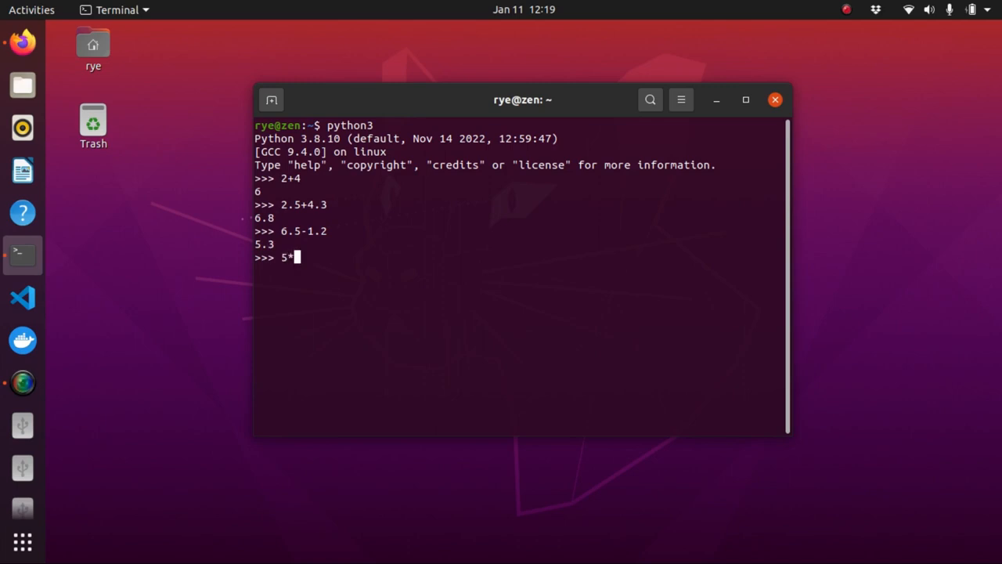
type("8")
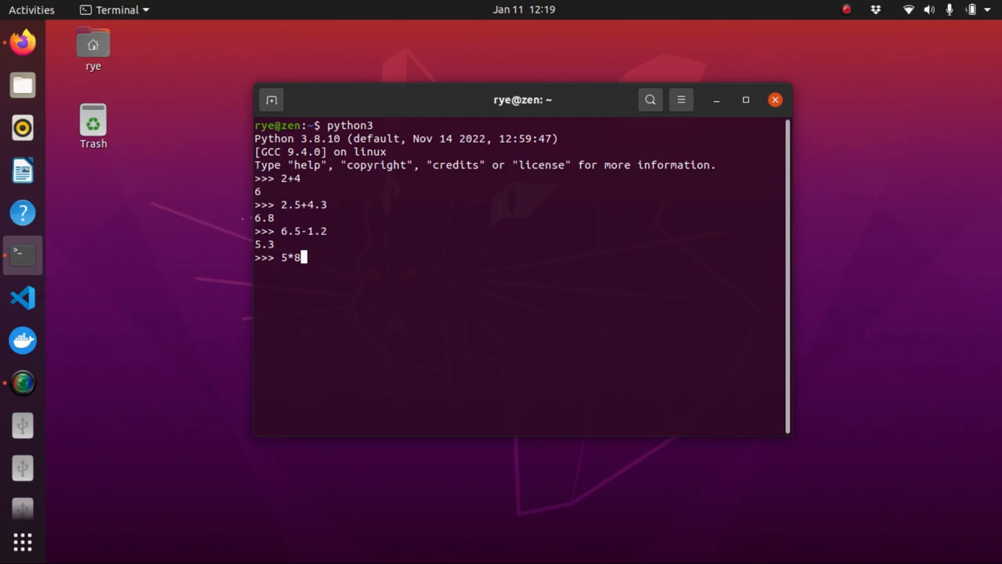
key("Return")
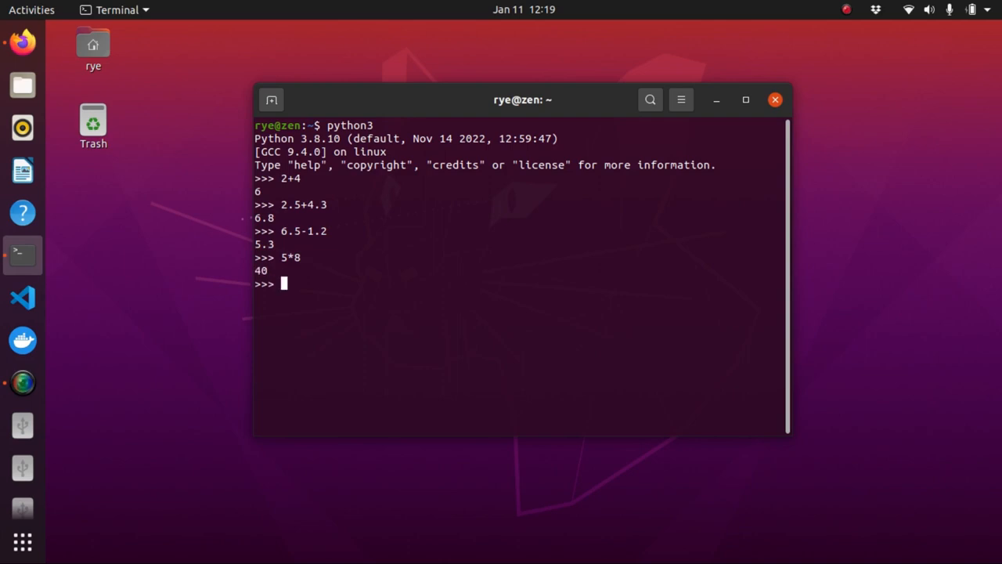
type("2")
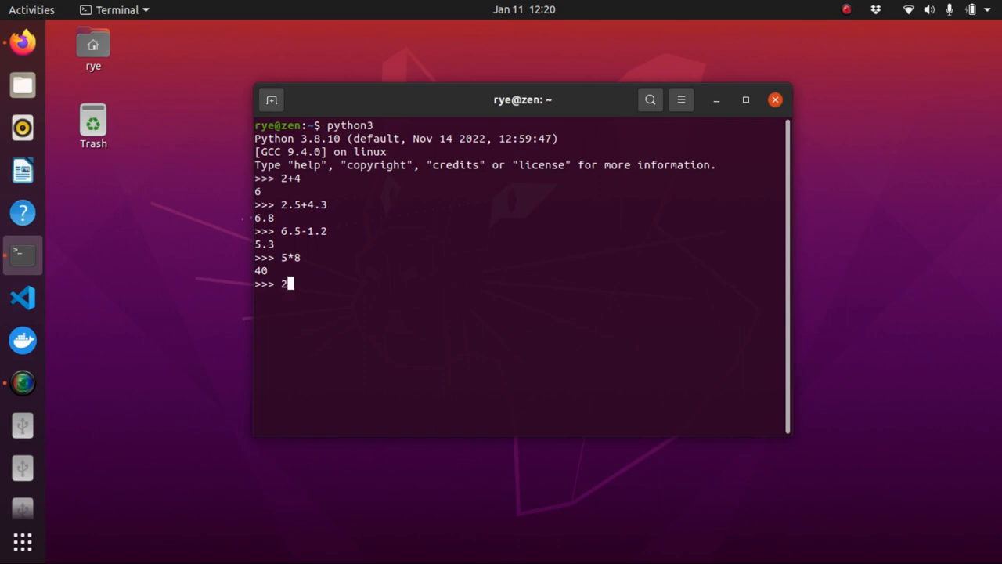
type(".3*")
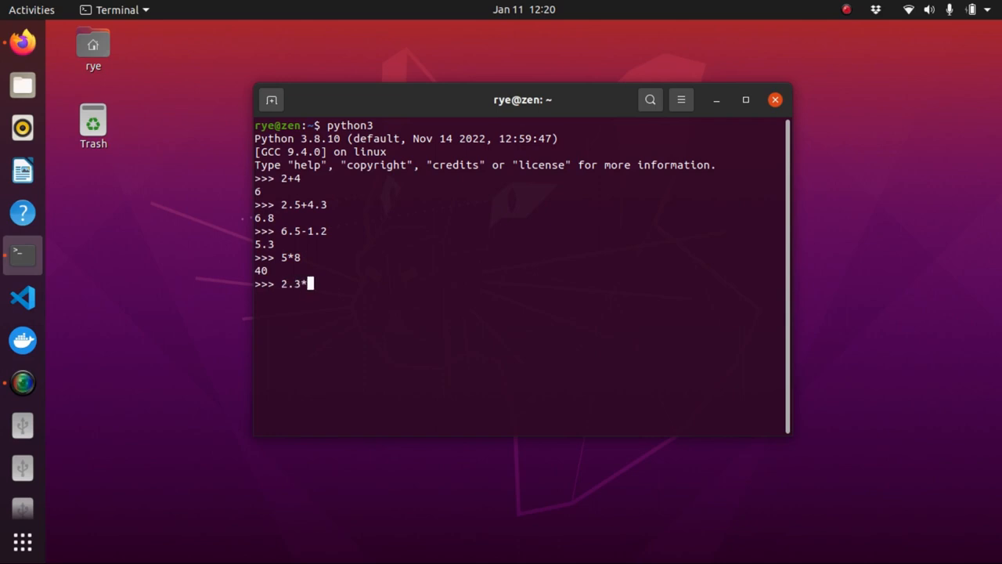
type("6.1")
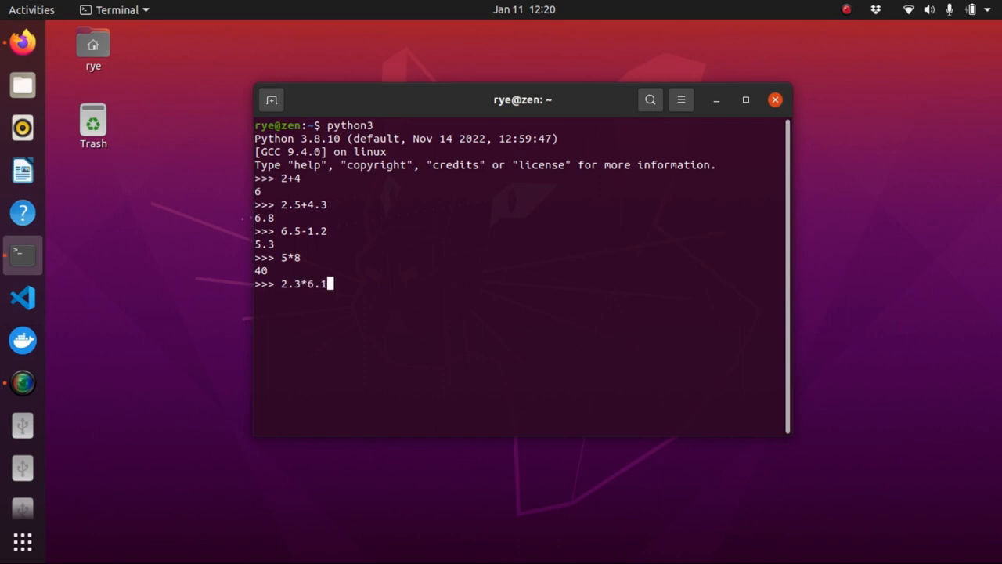
key("Return")
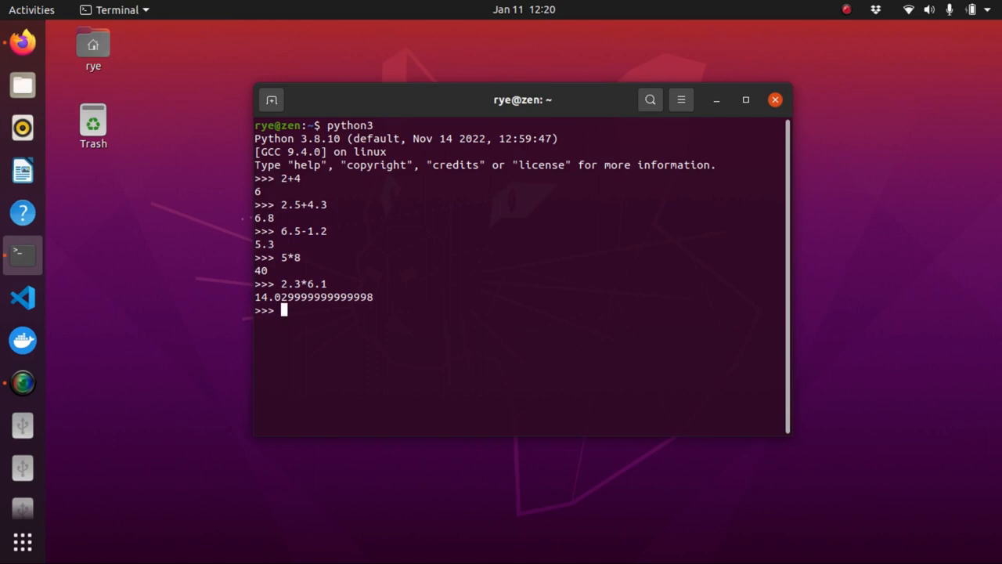
Evaluate 20/3 giving 6.666666666666667 and floor division 20//3 giving 6.
type("20")
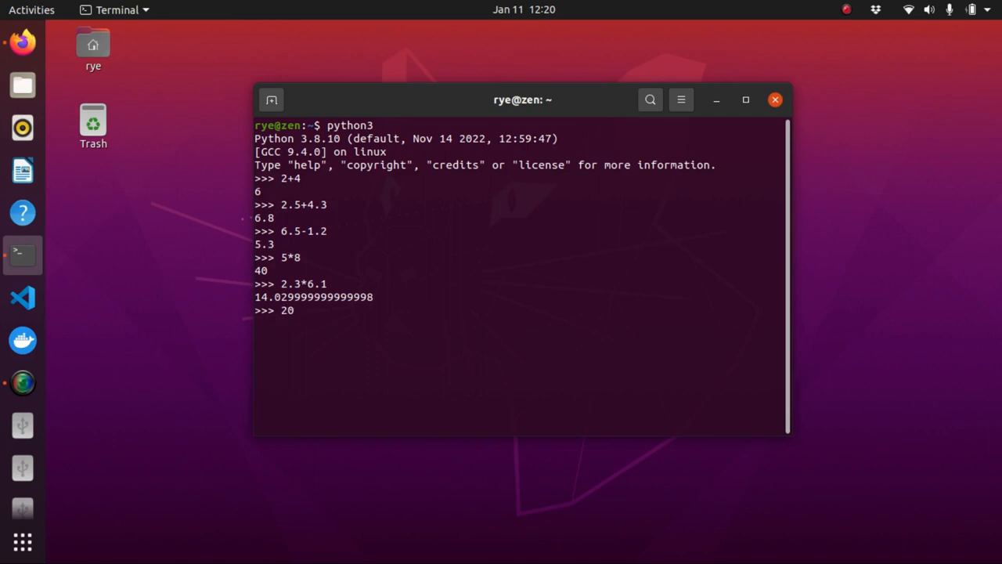
type("/3")
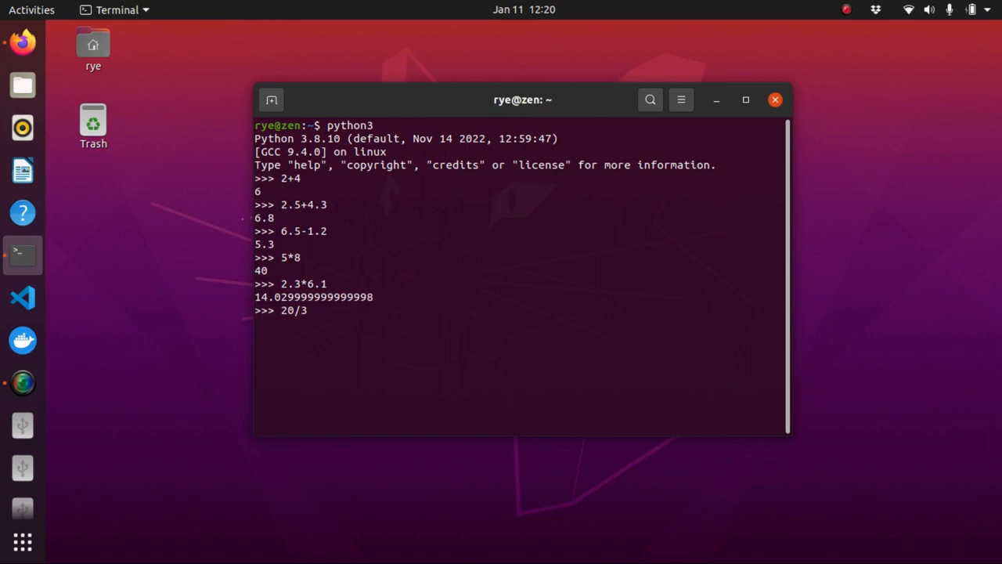
key("Return")
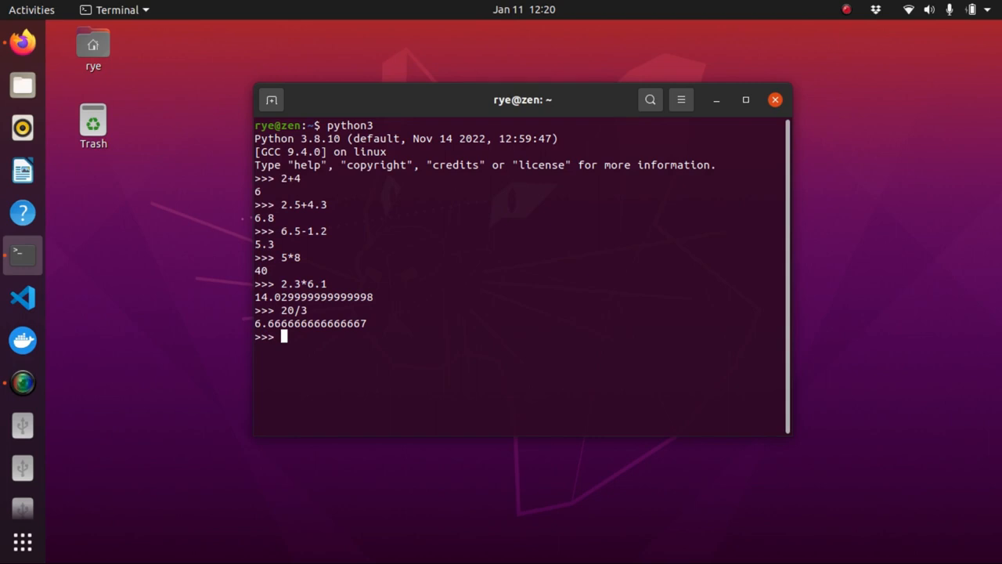
type("20")
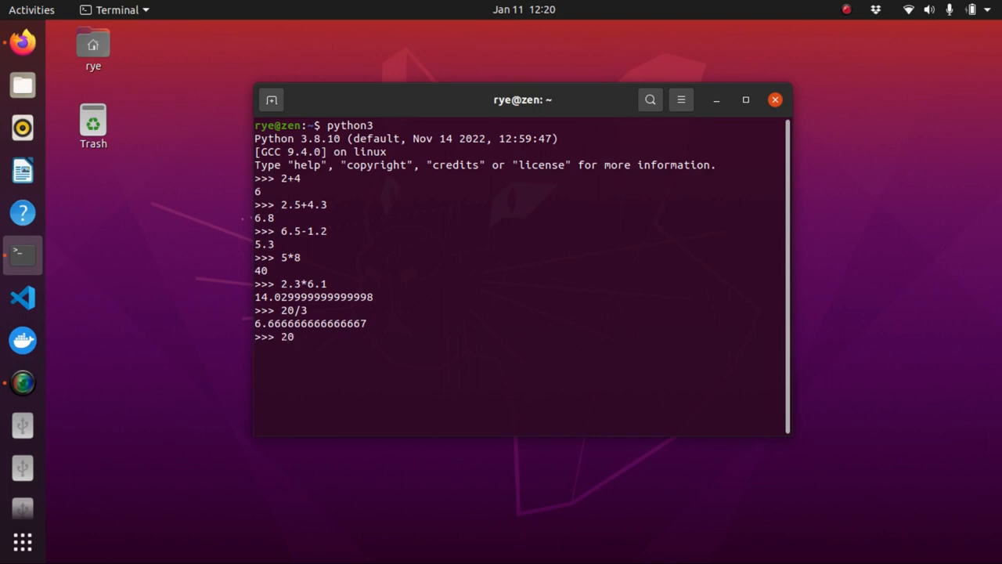
key("Return")
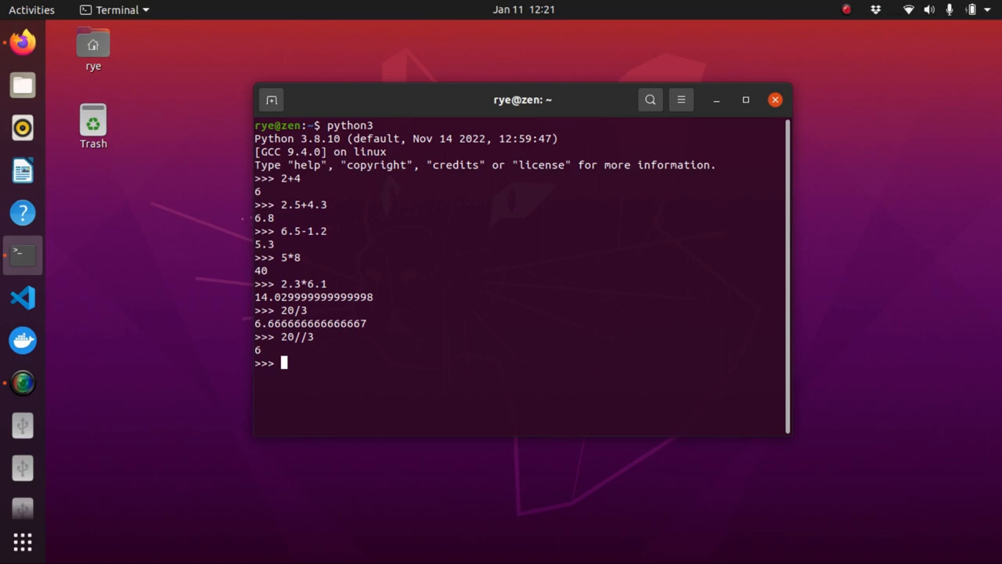
Evaluate the remainders 5%2 giving 1 and 11.5%2.0 giving 1.5.
type("5%2")
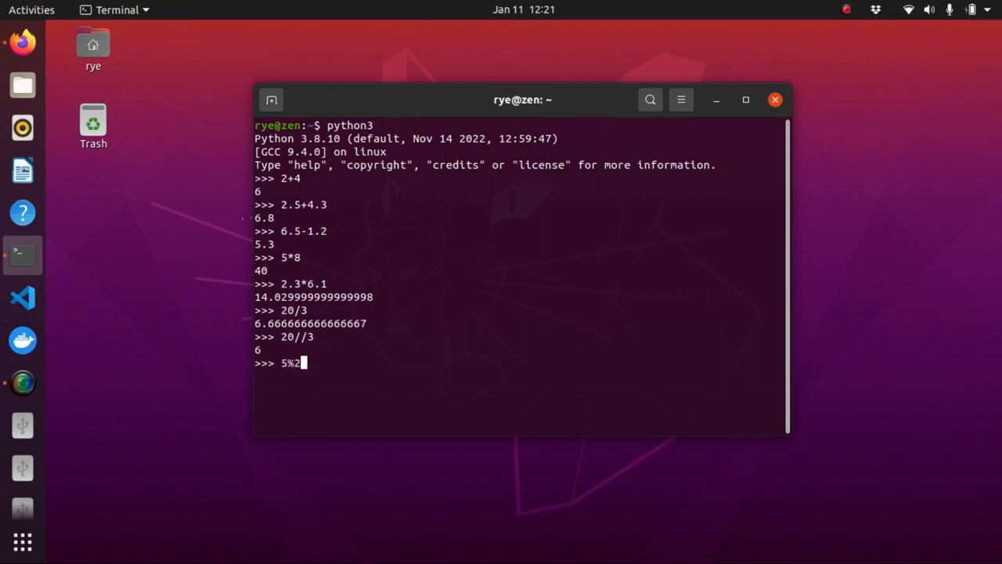
key("Return")
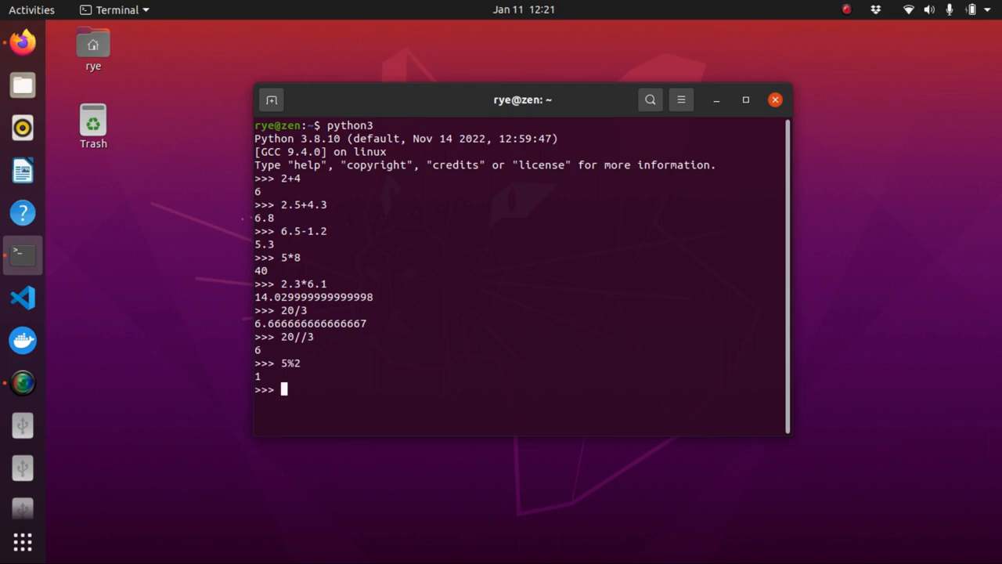
type("1")
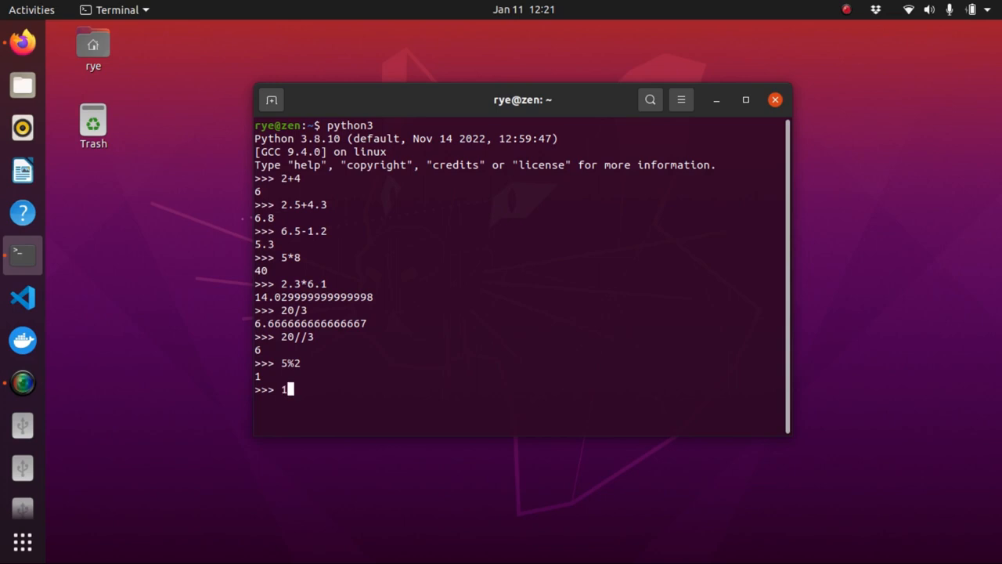
type("1.5%")
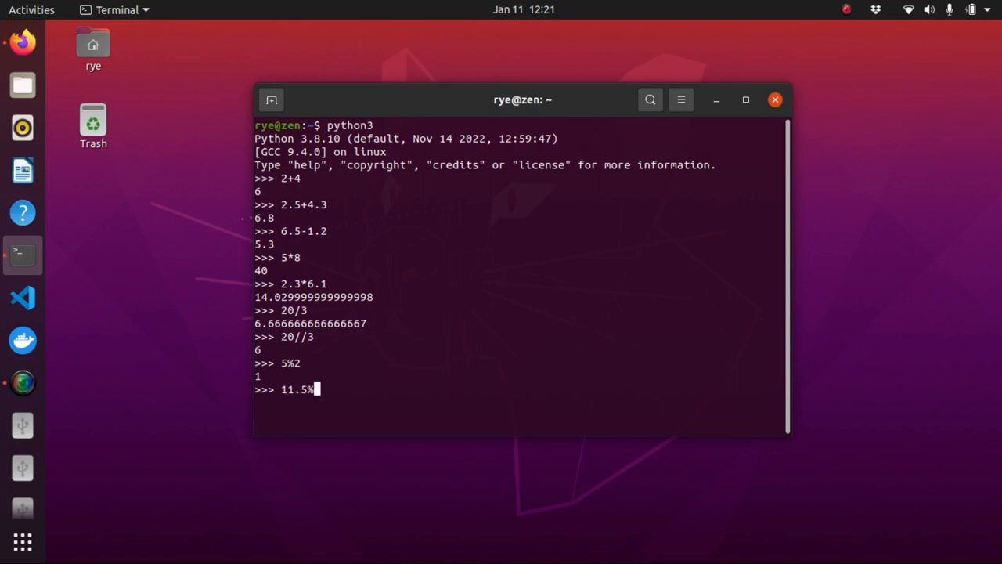
type(".")
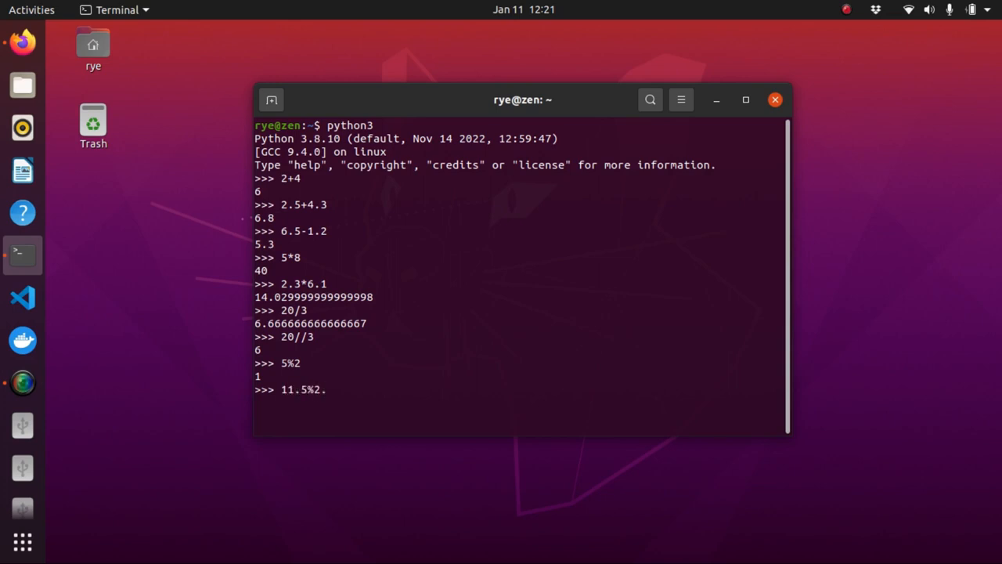
key("Return")
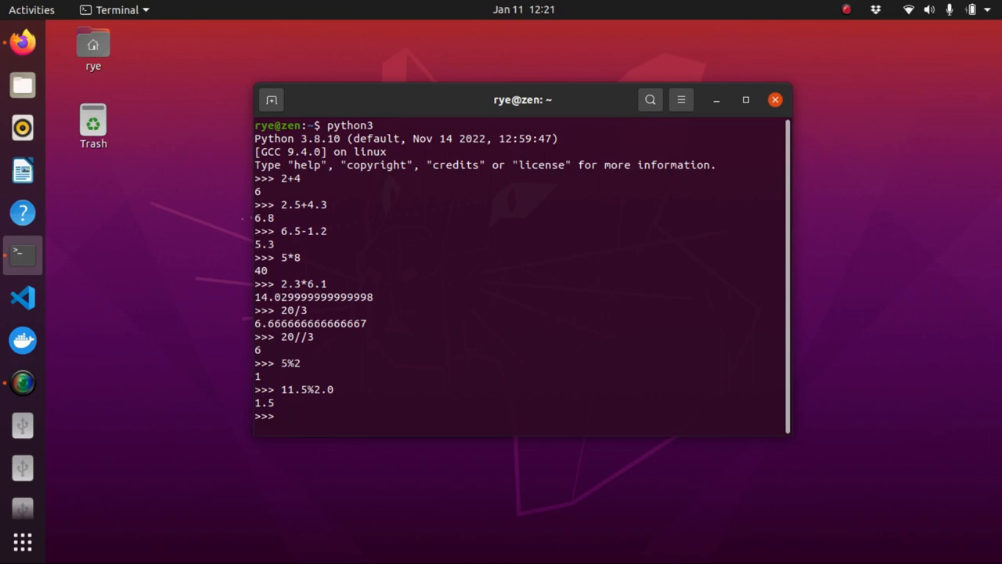
Evaluate 3**4 giving 81, then 2.5**3.5.
type("3**4")
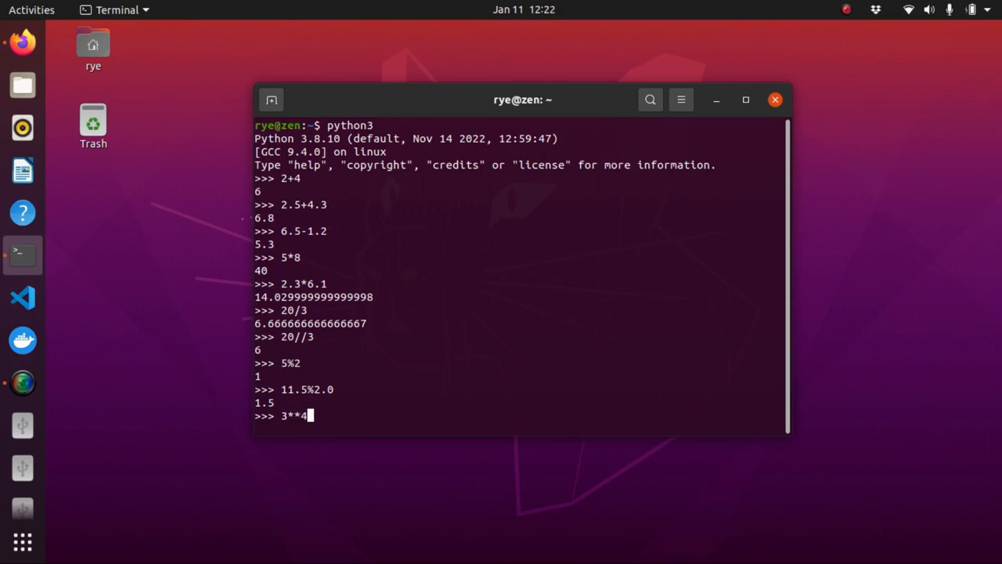
key("Return")
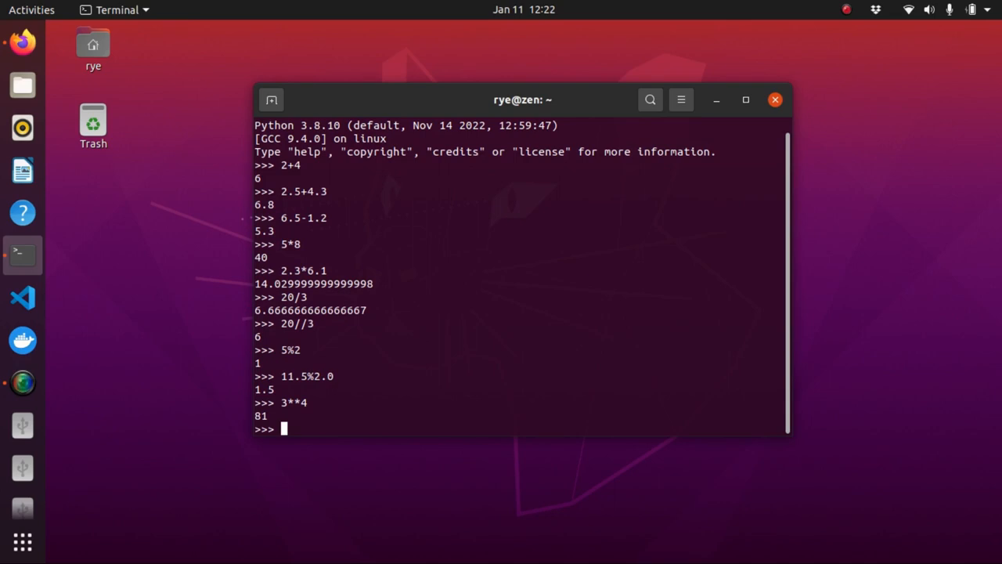
type("2.")
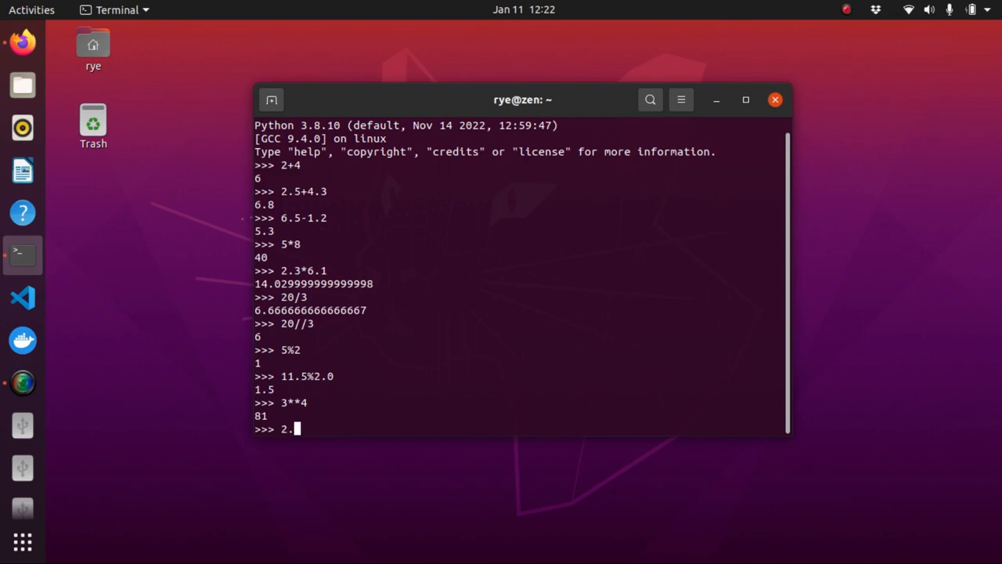
type("5*")
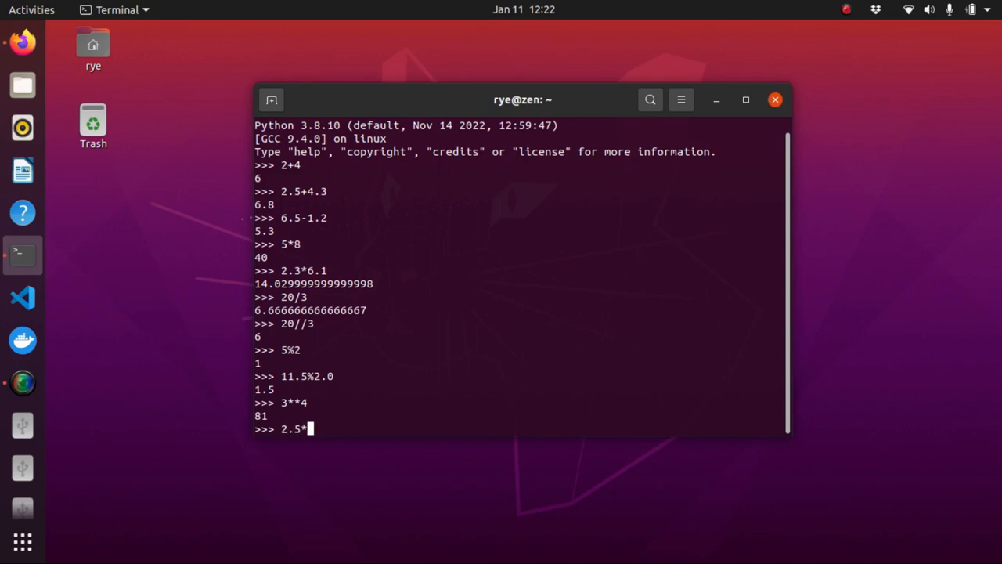
type("*3.5")
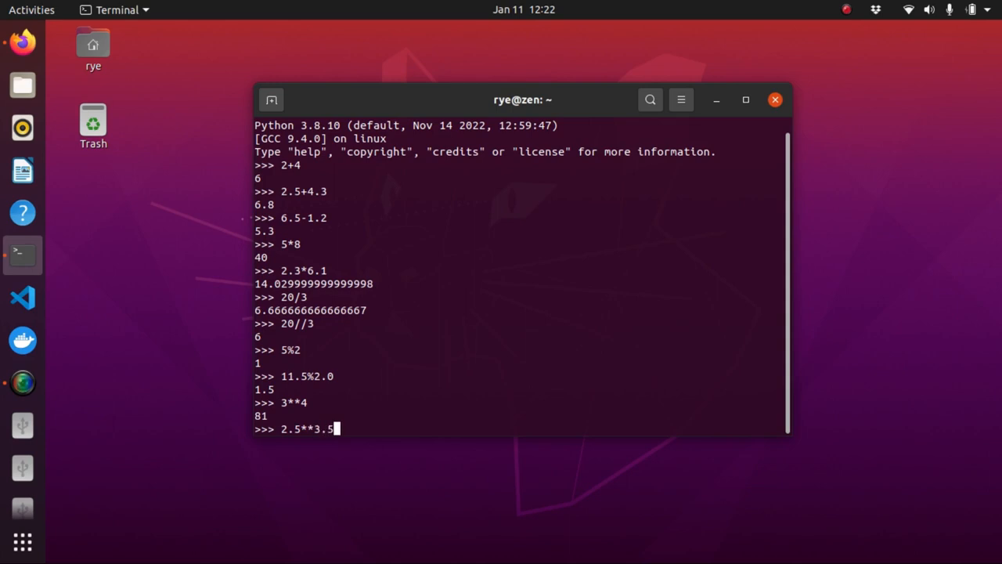
key("Return")
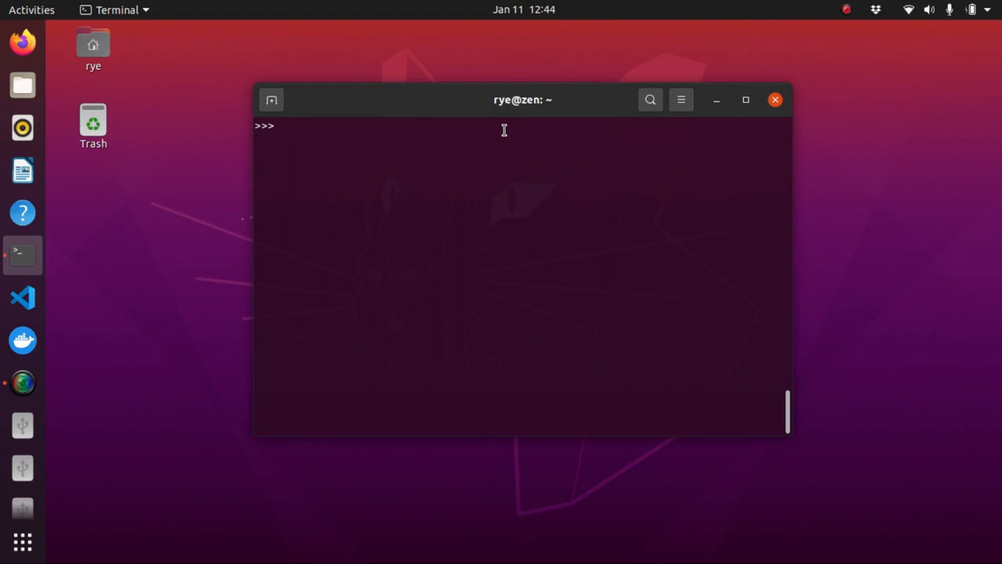
Run 'from fractions import Fraction' in the Python shell.
type("from")
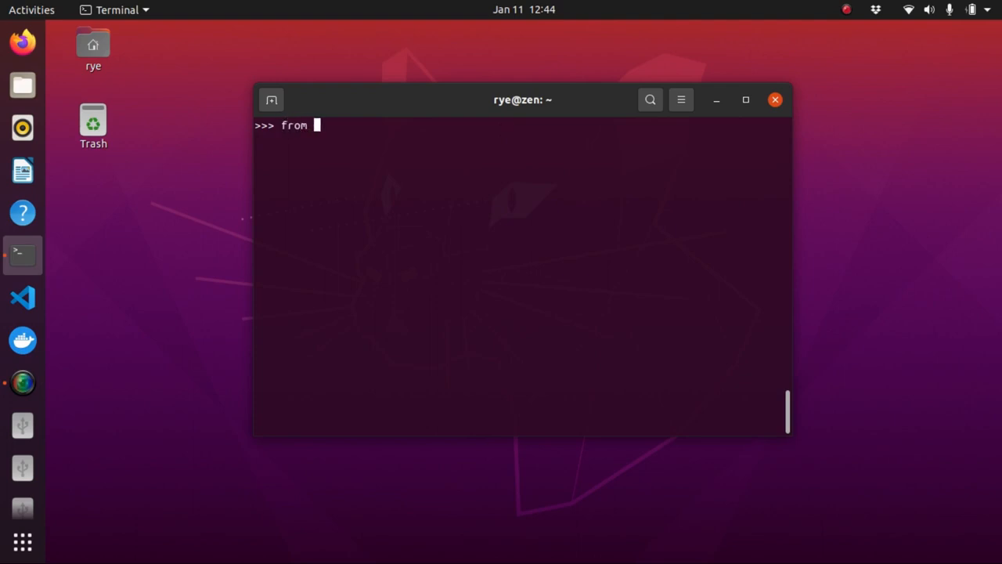
type("fractions")
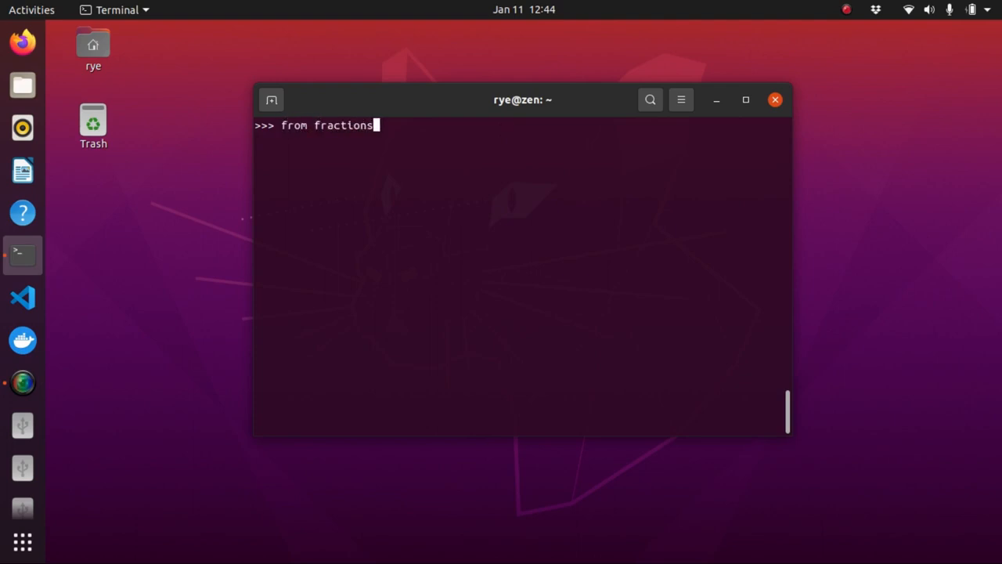
type("import Fract")
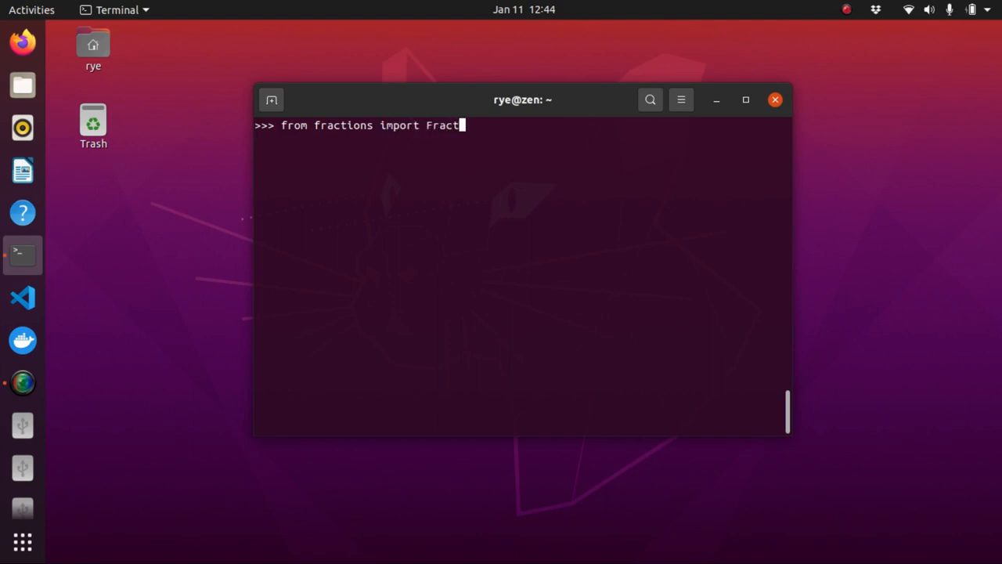
key("Return")
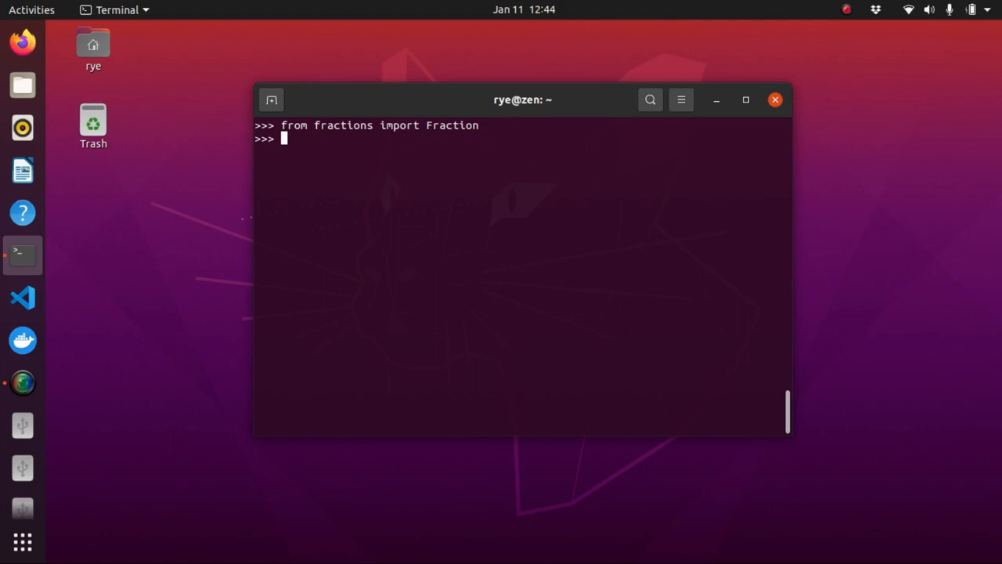
Store Fraction(5, 8) as my_fraction and print it, showing 5/8.
type("5/8")
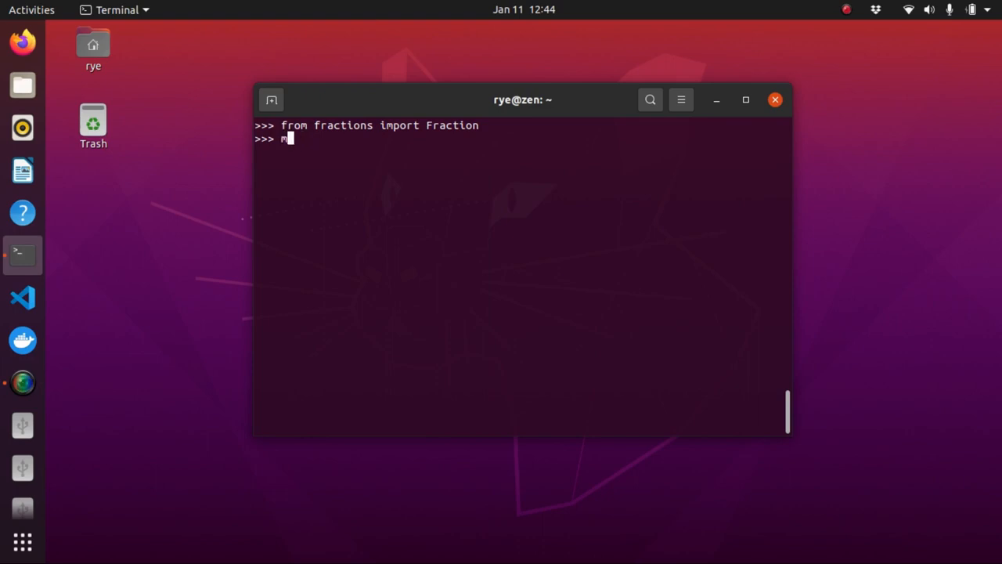
type("y_fra")
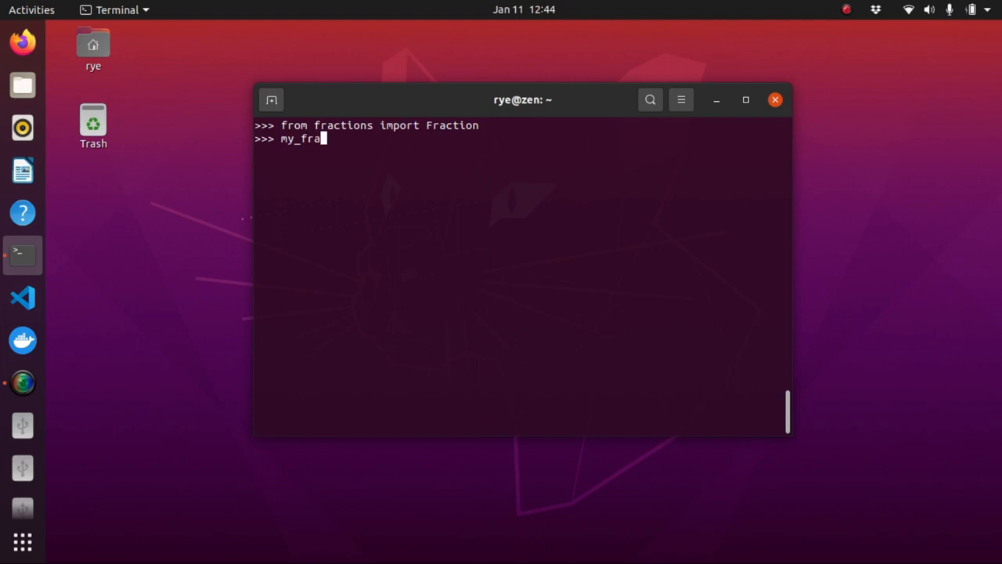
type("ction =")
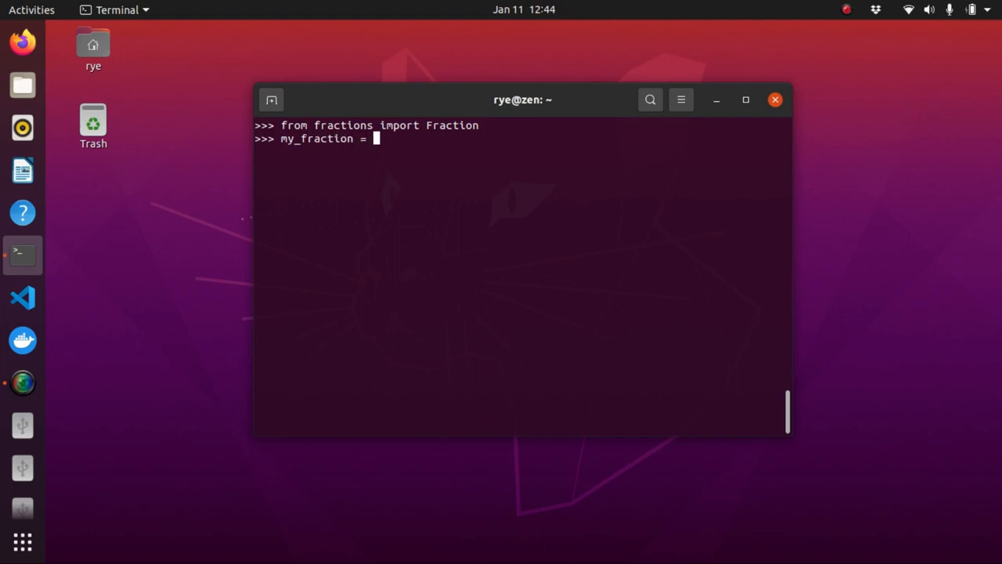
type("f")
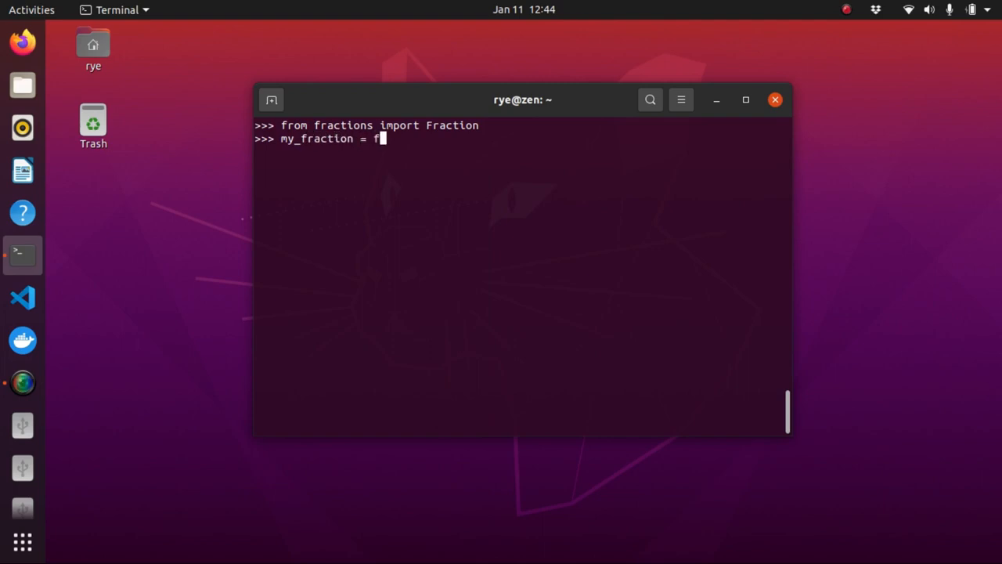
type("raction")
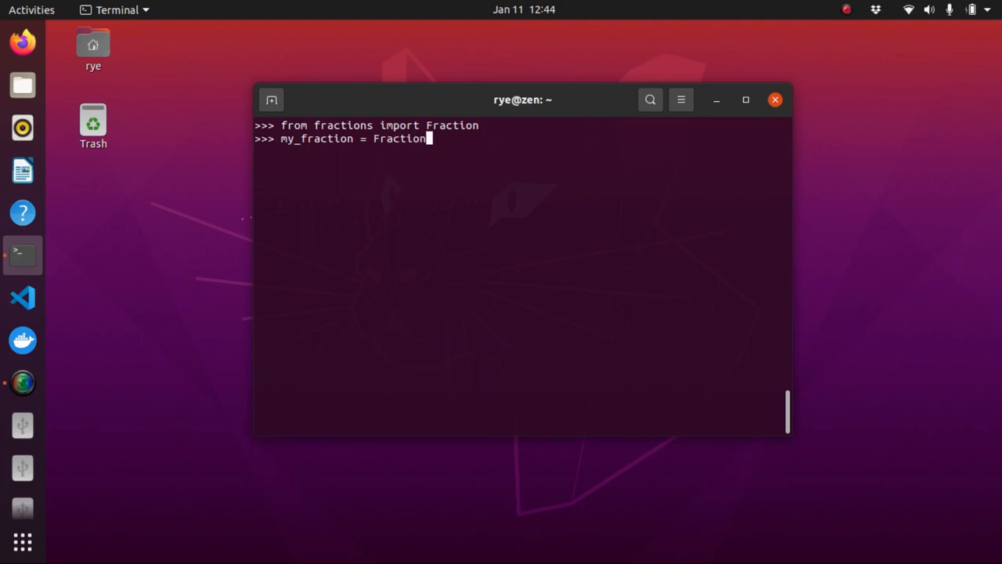
type("(5,")
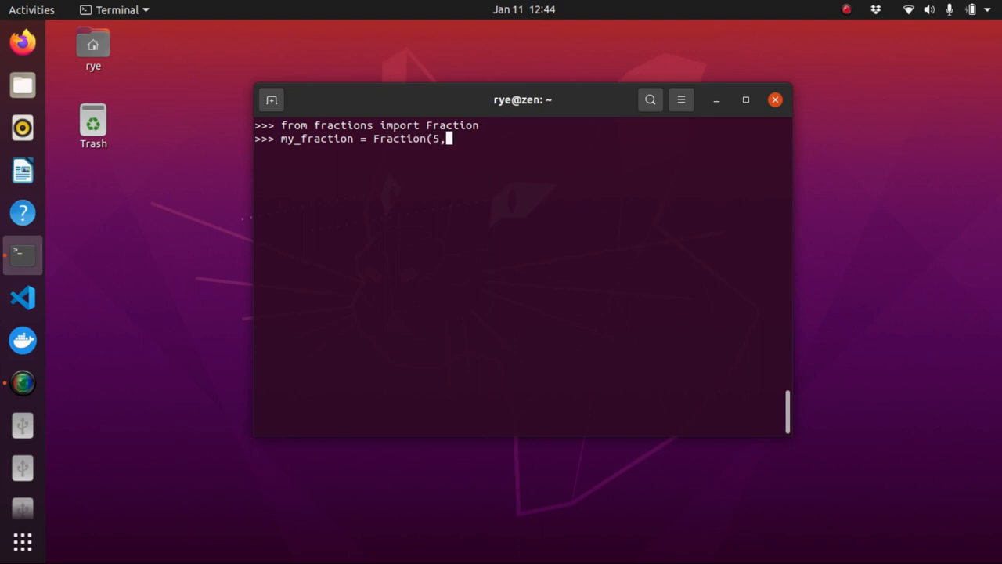
type("8)")
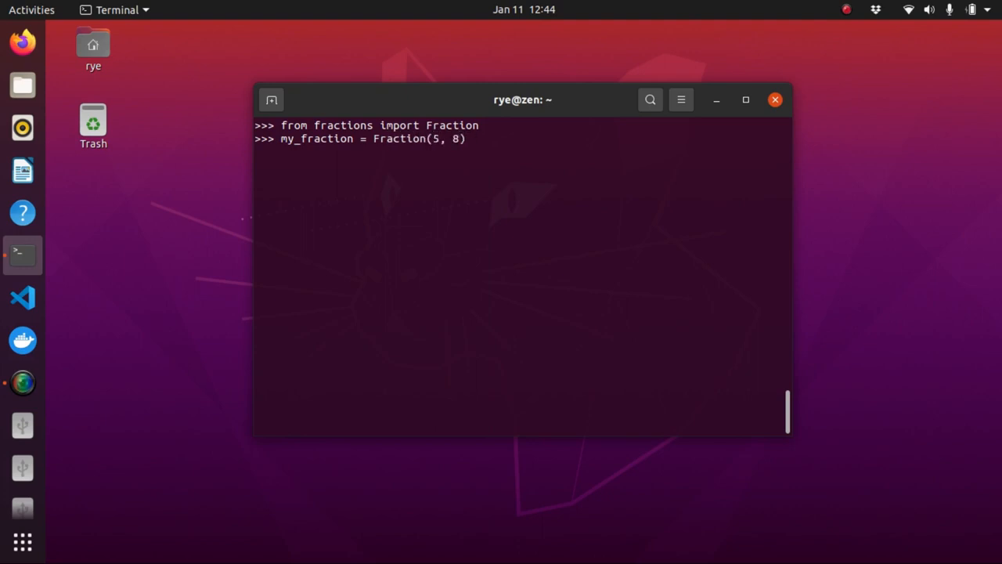
type("print")
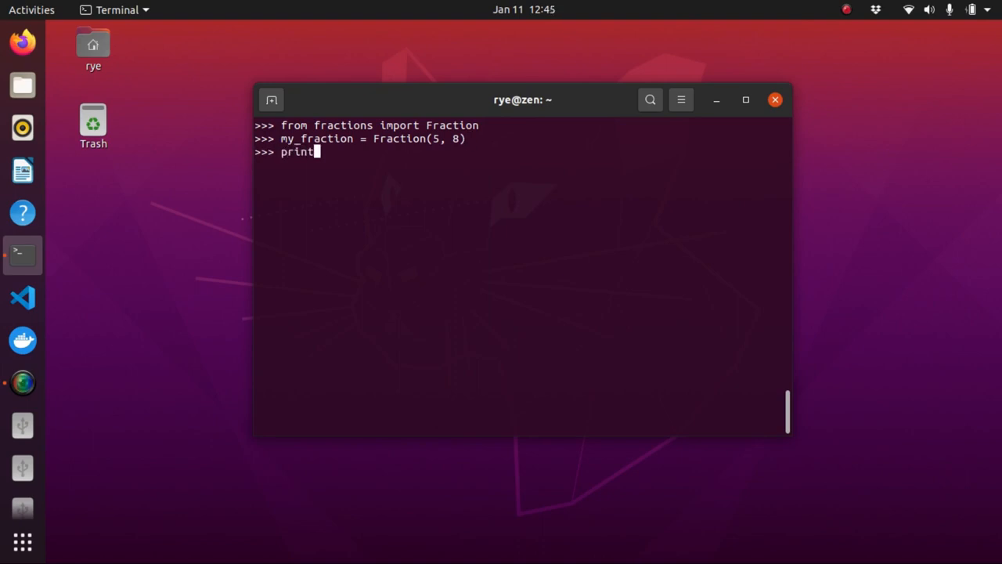
type("(my_")
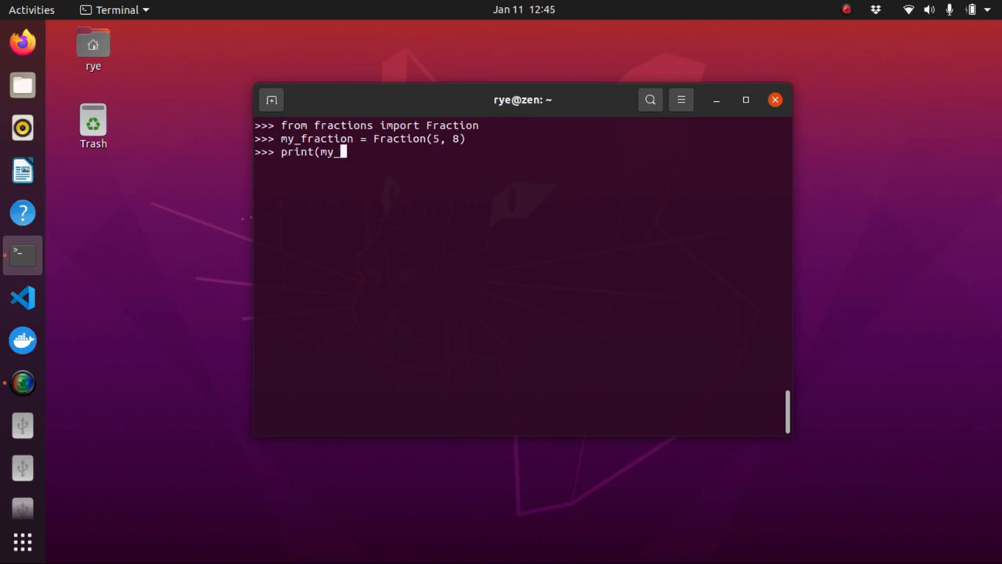
type("fraction)")
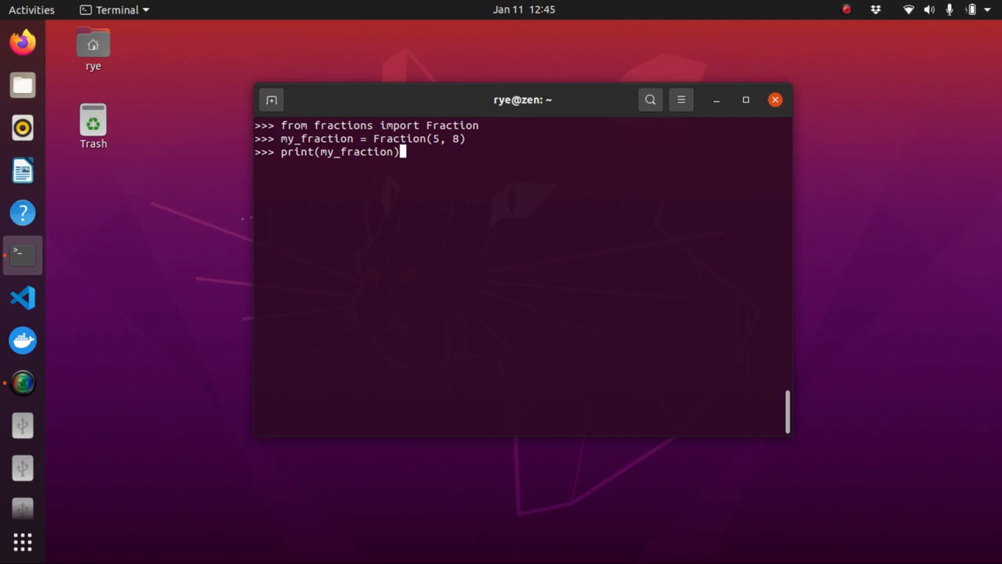
key("Return")
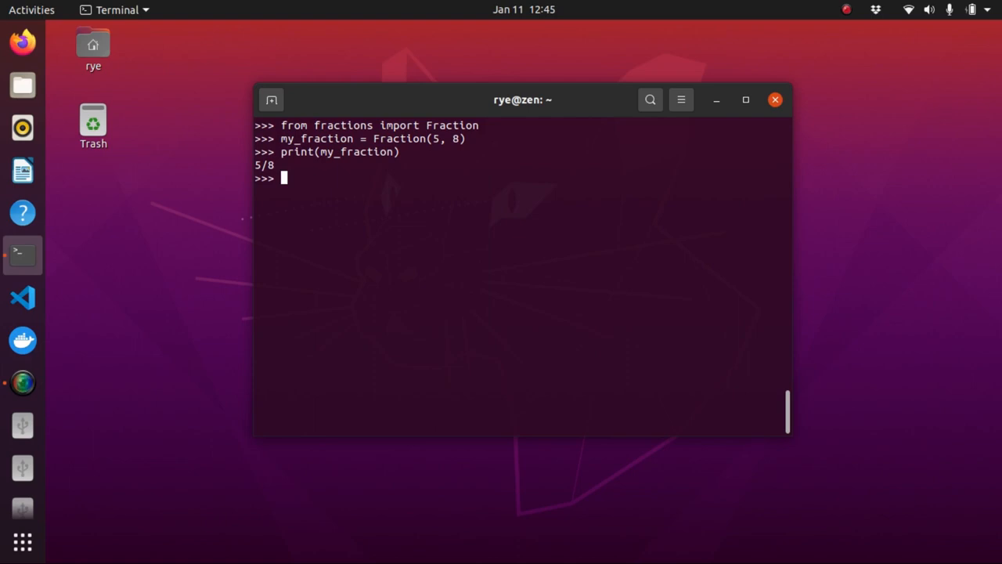
Set my_fraction to Fraction(3,7) + Fraction(2,3) and print it, showing 23/21.
type("my_fraction")
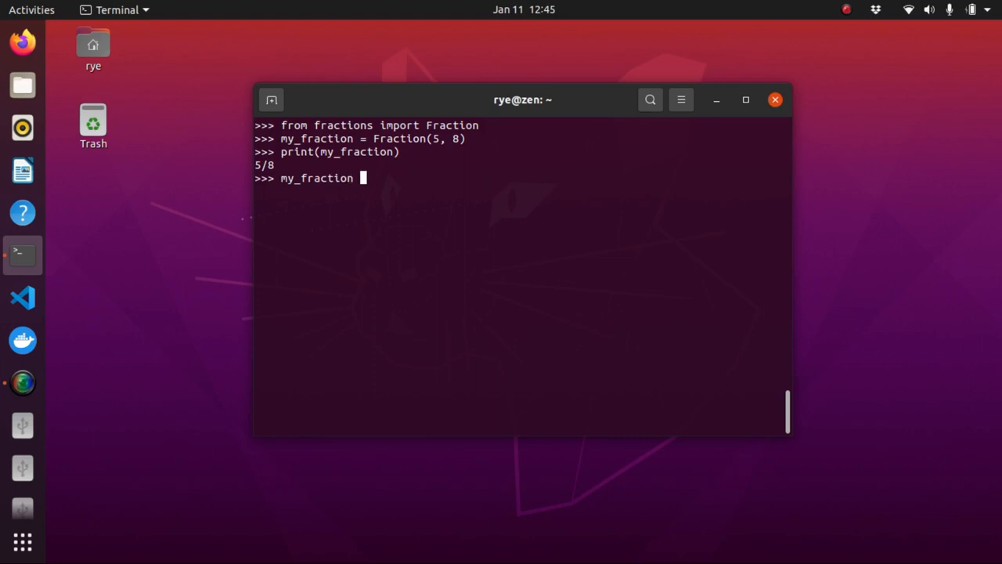
type("= Fr")
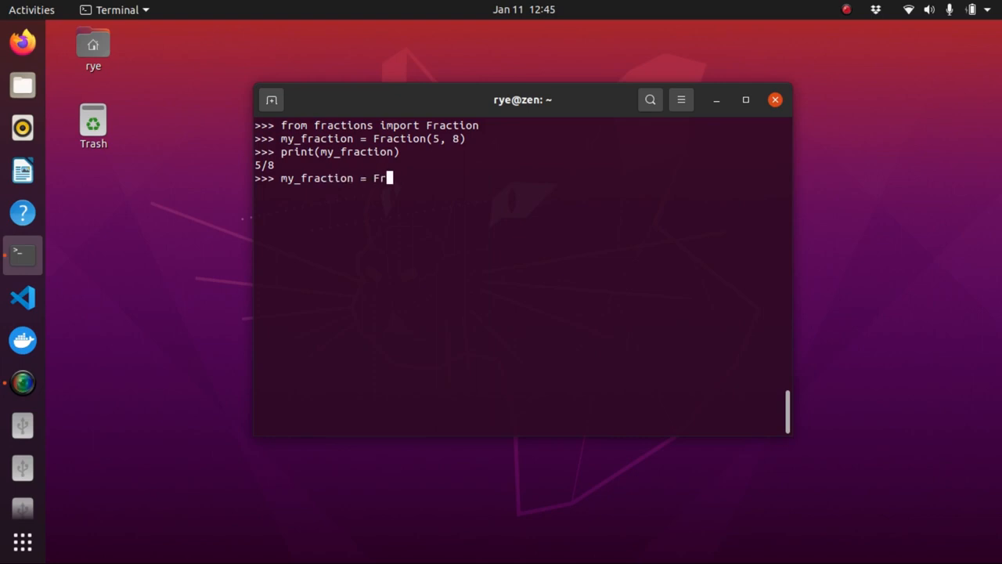
type("action(3,")
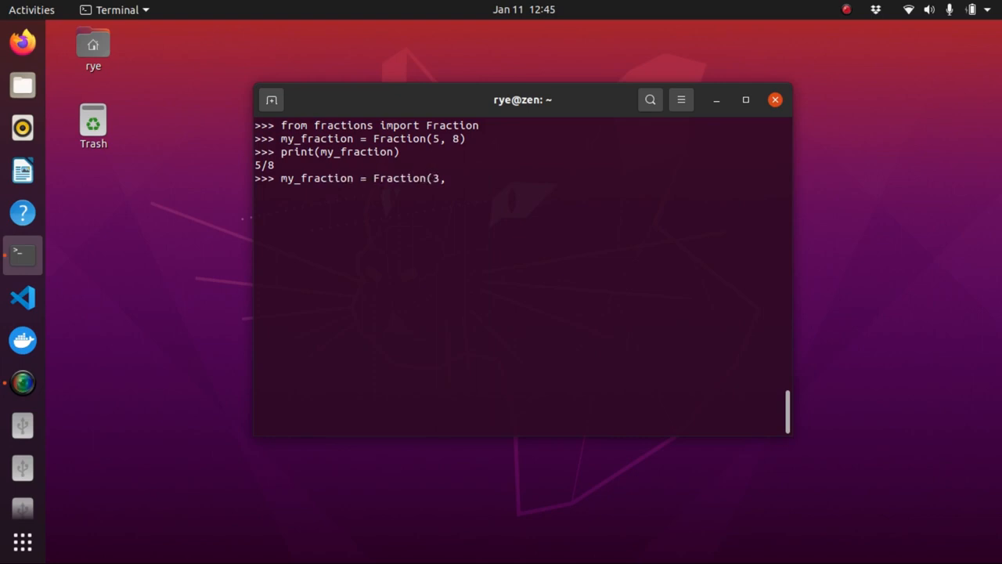
type("7)")
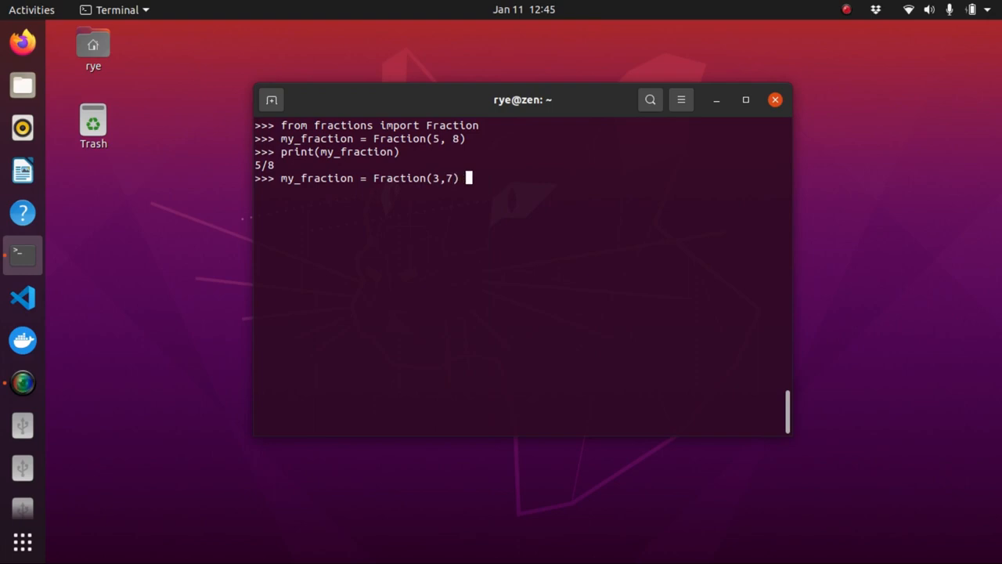
type("+ Fra")
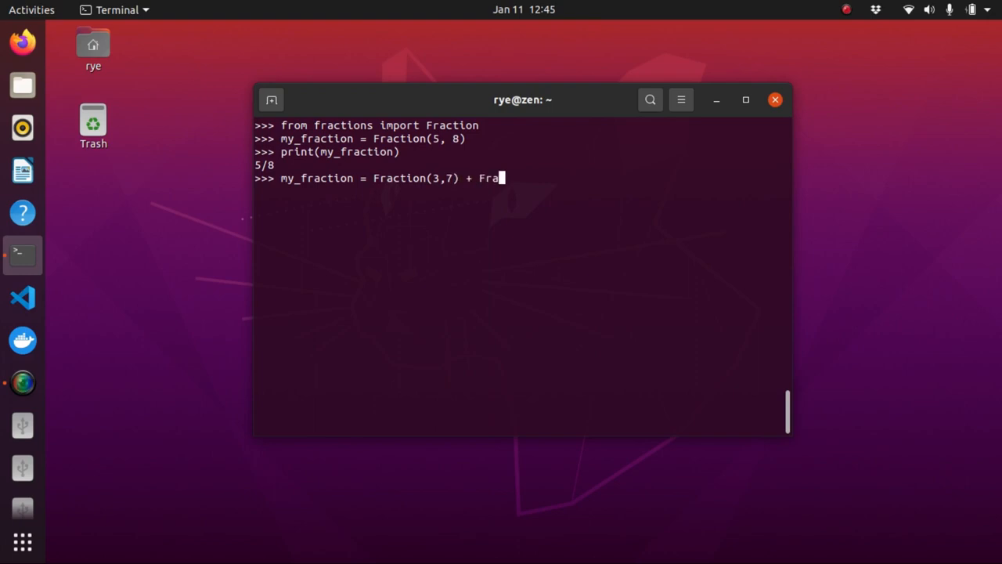
type("ction(3")
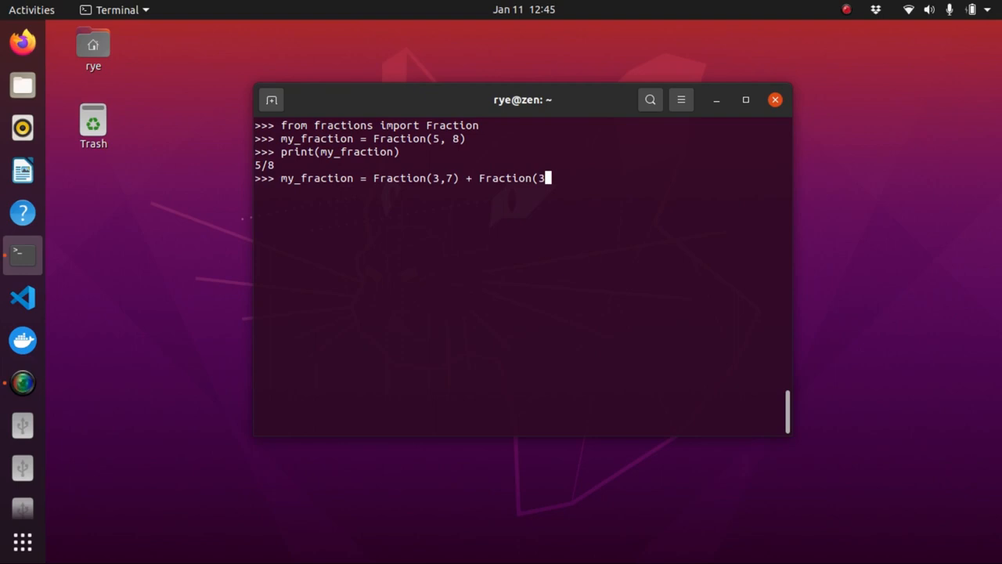
type(",3)")
type("print(")
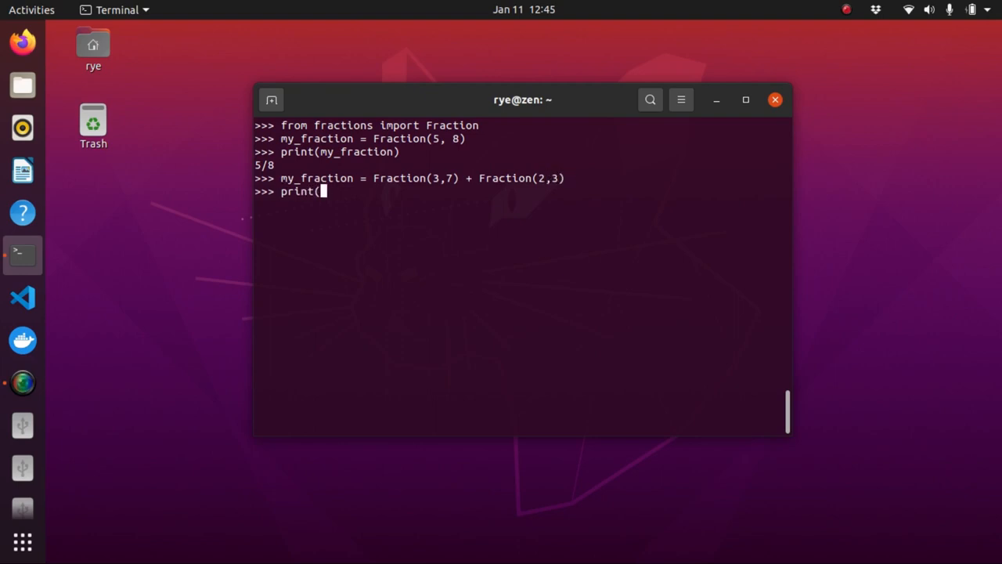
type("my_fr")
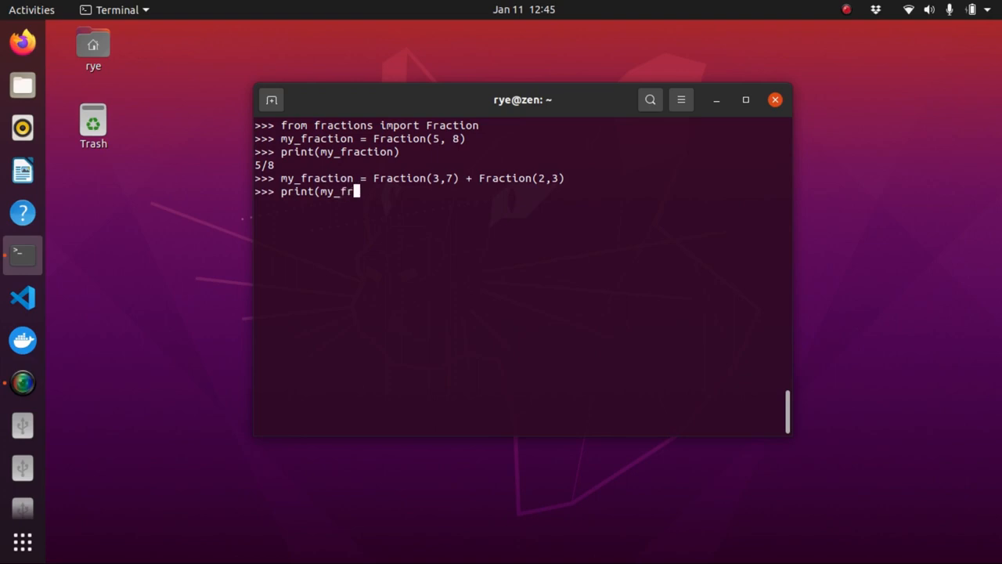
key("Return")
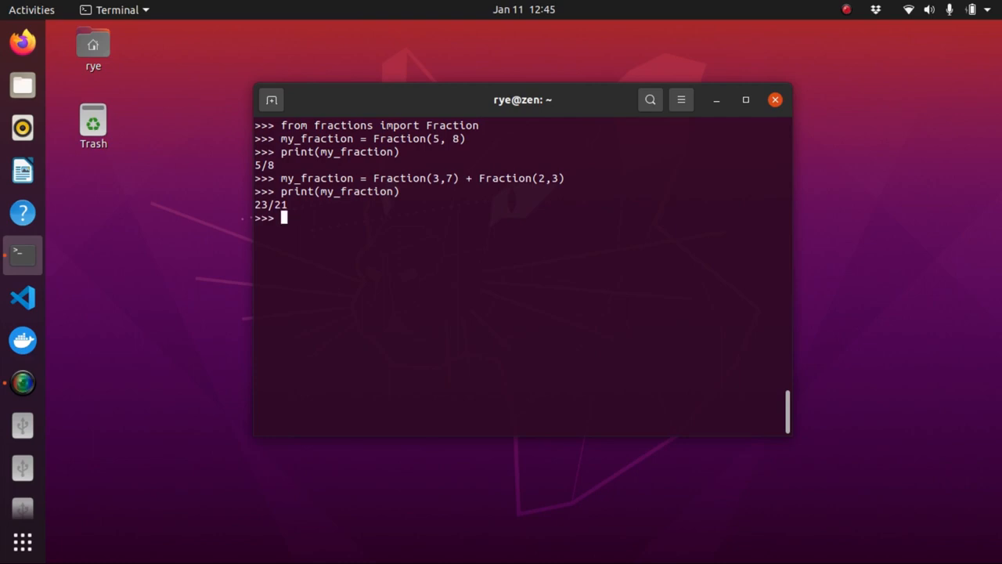
Recall the line from history, change + to /, and print the quotient 9/14.
key("Up")
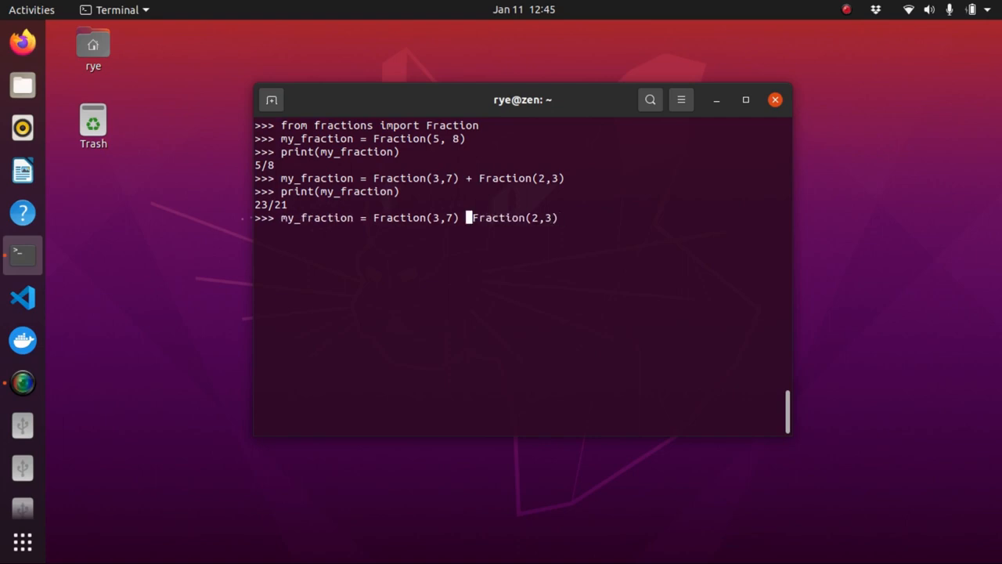
key("Return")
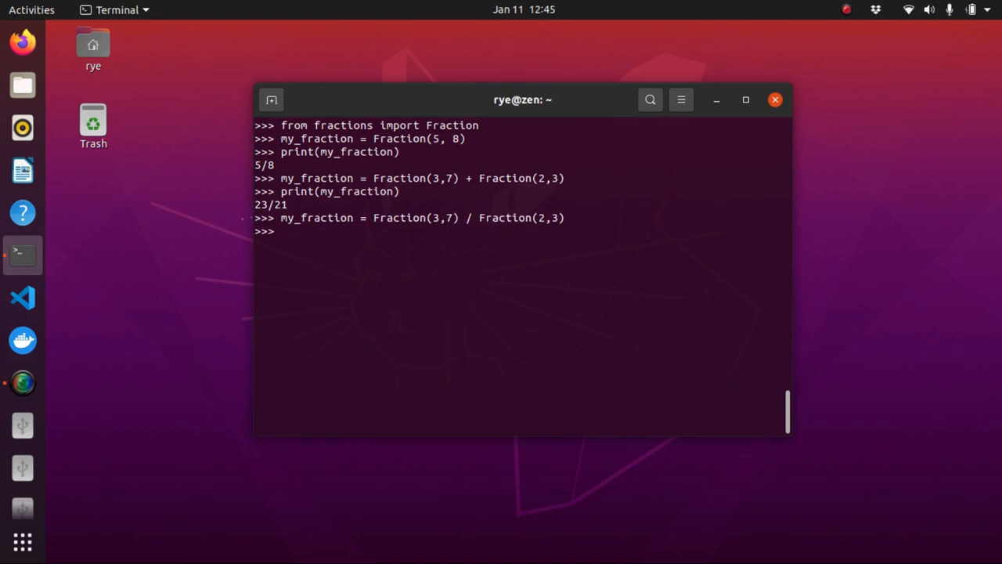
key("Return")
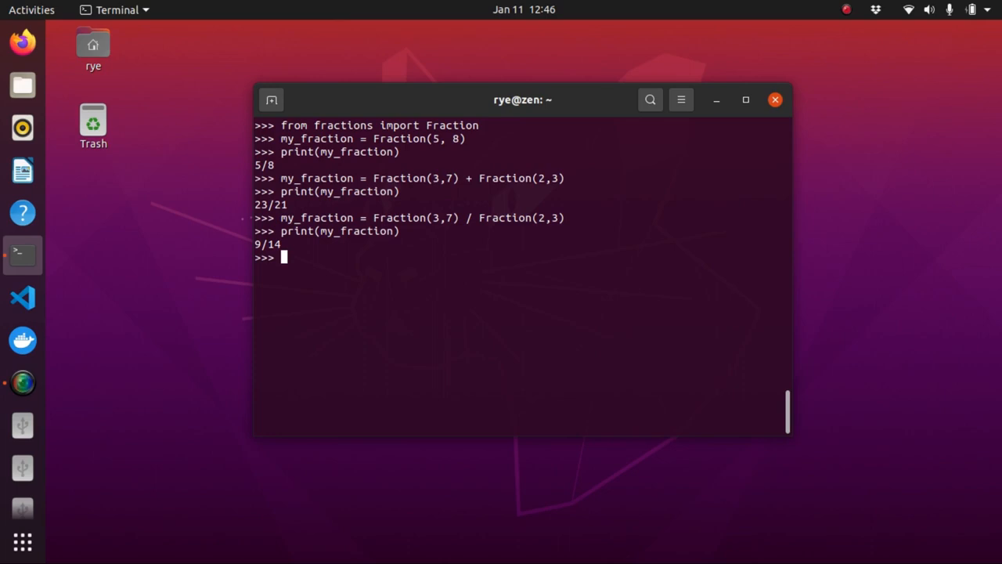
Run 'from random import random' in the Python shell.
type("from")
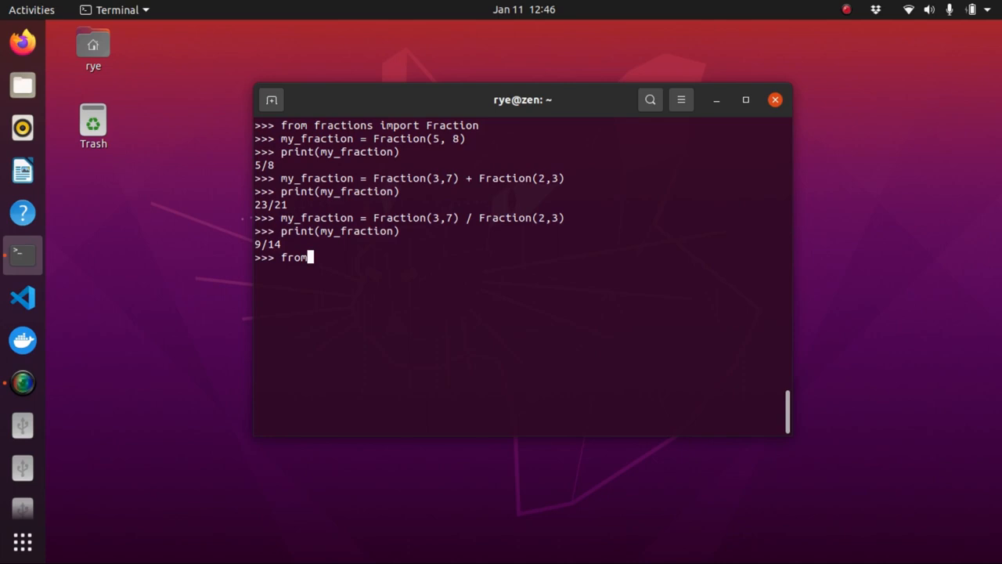
type("random")
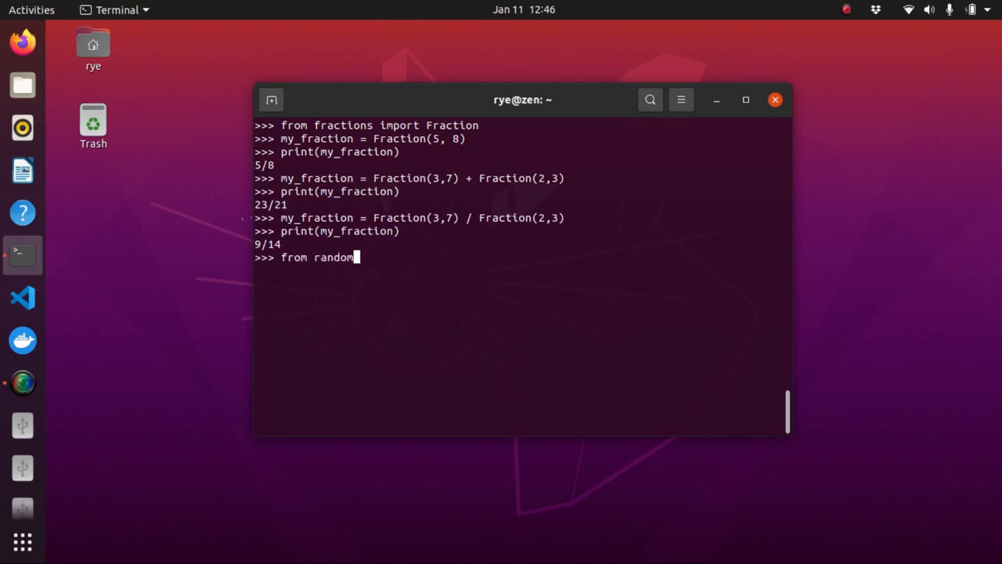
type("import rando")
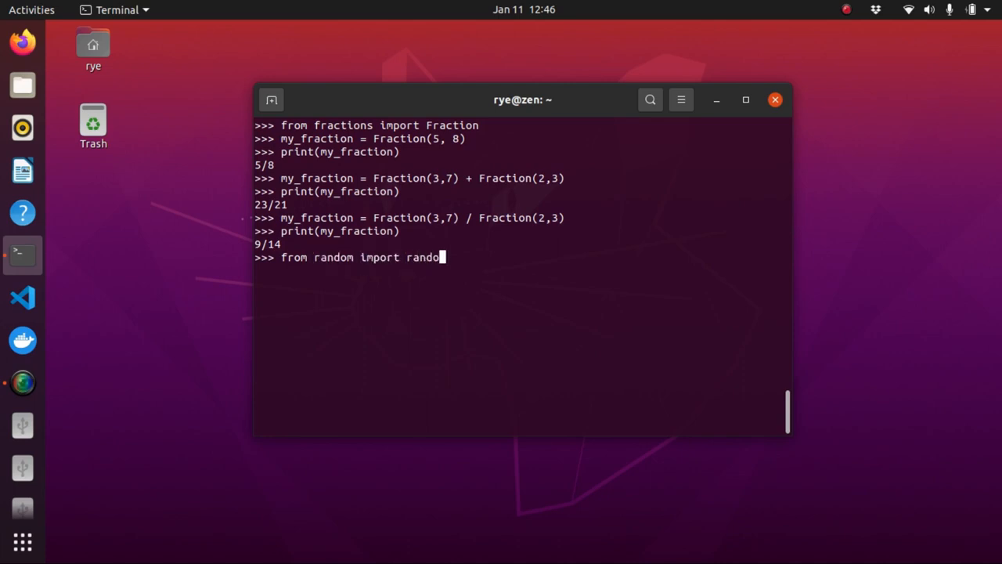
key("Return")
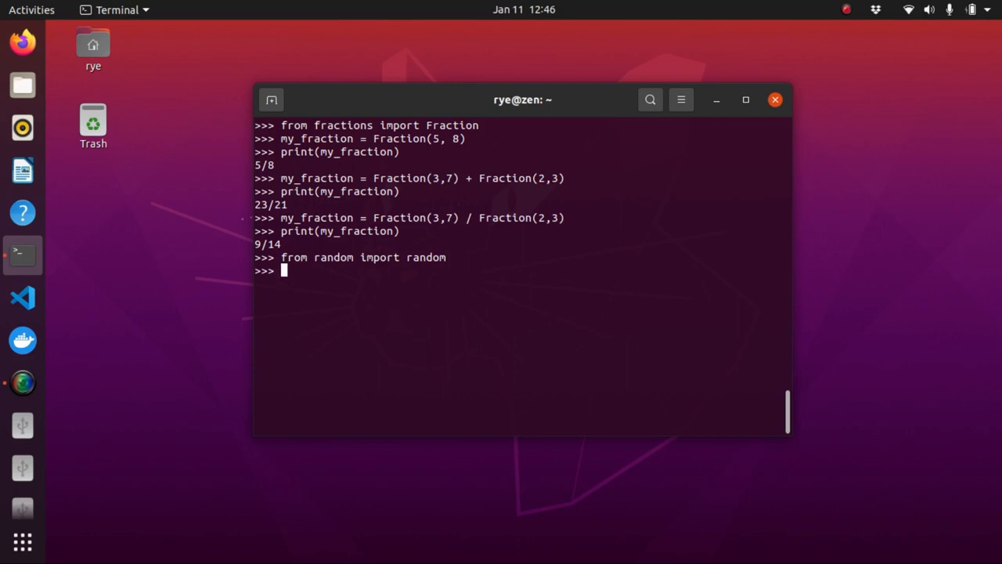
Call random() three times, getting three decimals between 0 and 1.
type("ra")
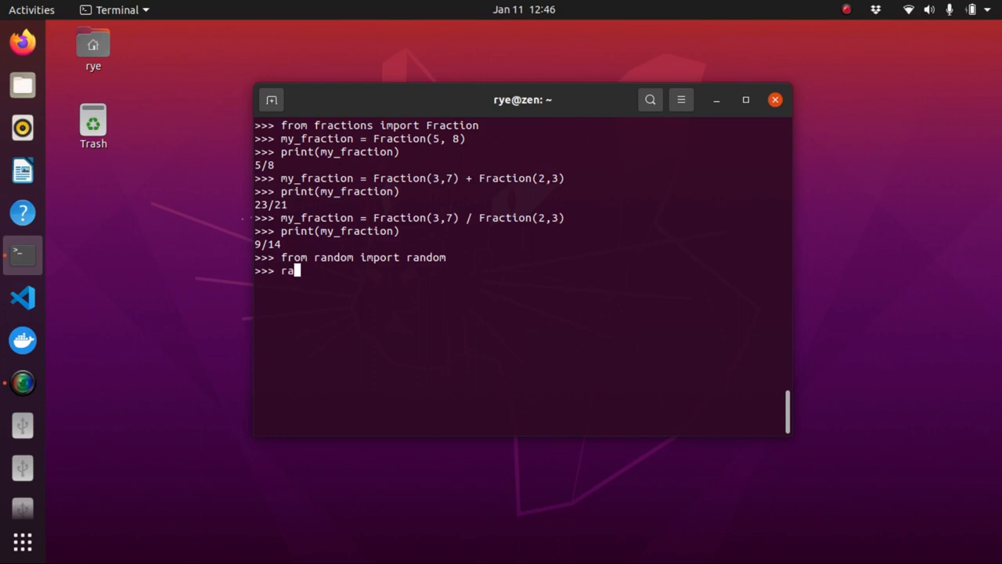
type("ndom(")
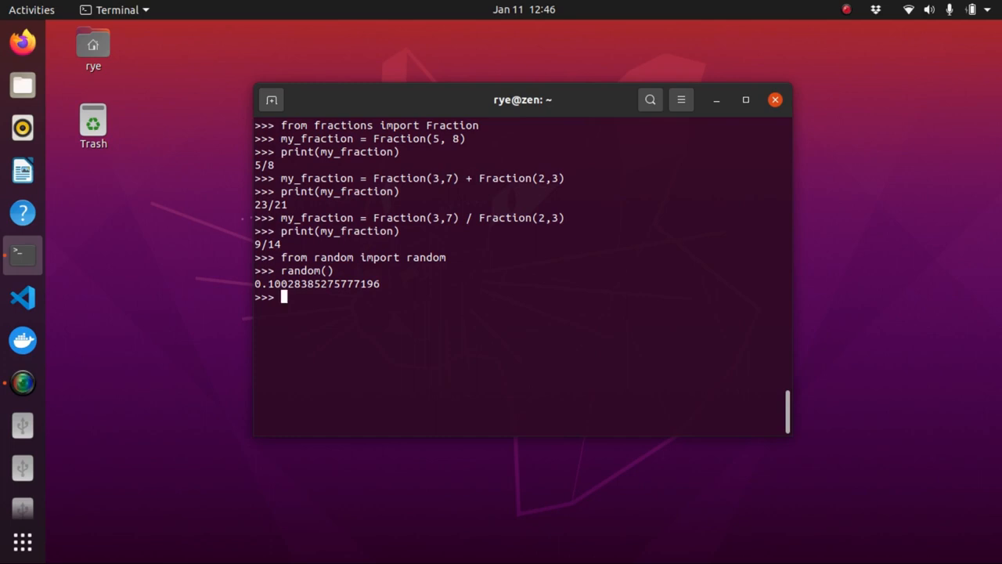
key("Return")
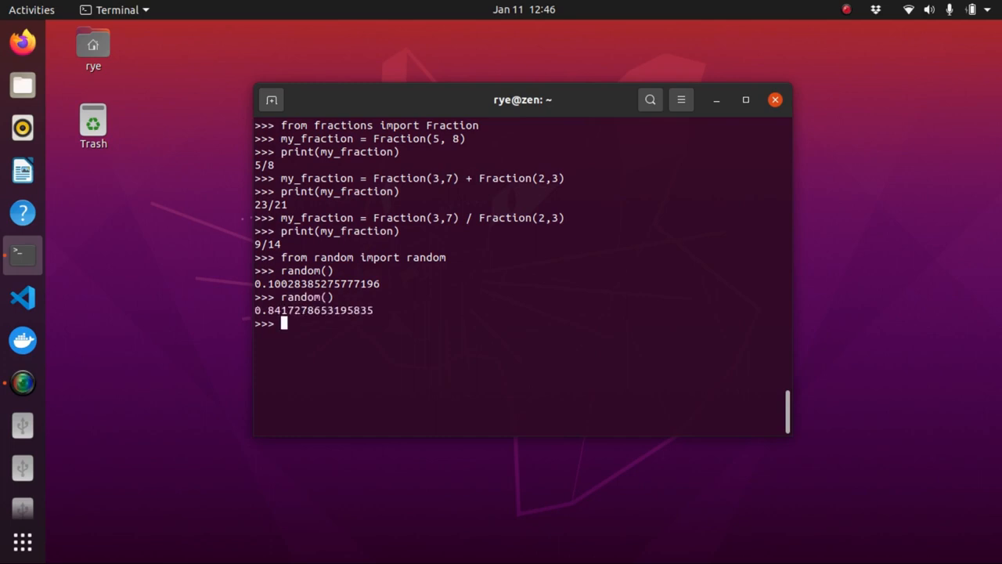
key("Return")
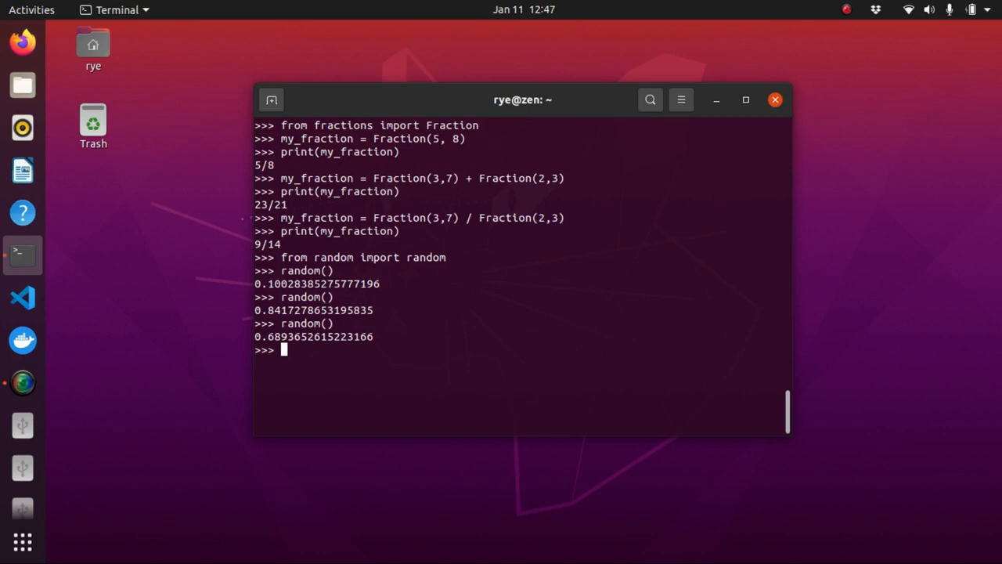
Assign a = random() and compute the die value n = int(6*a + 1).
type("a =")
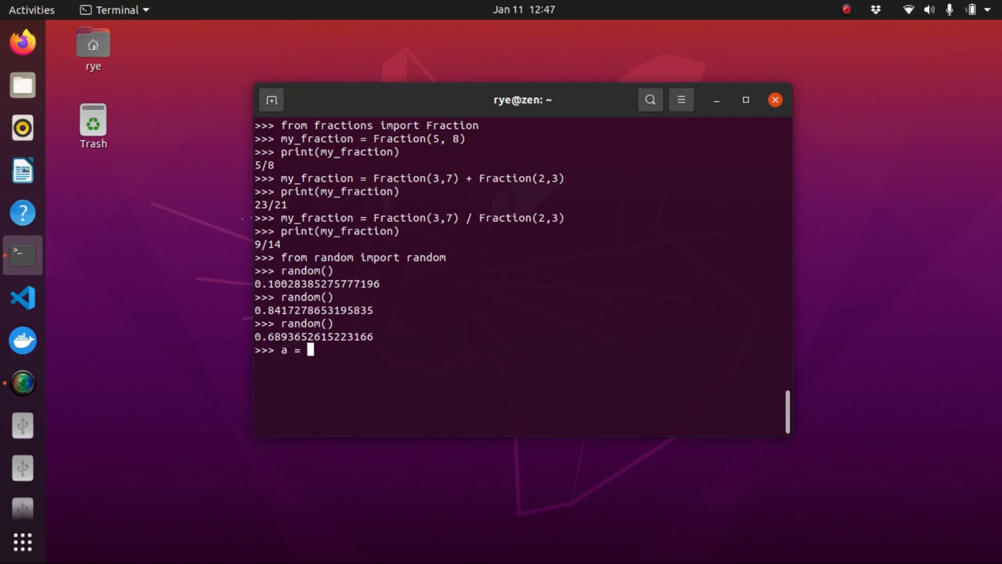
type("random()")
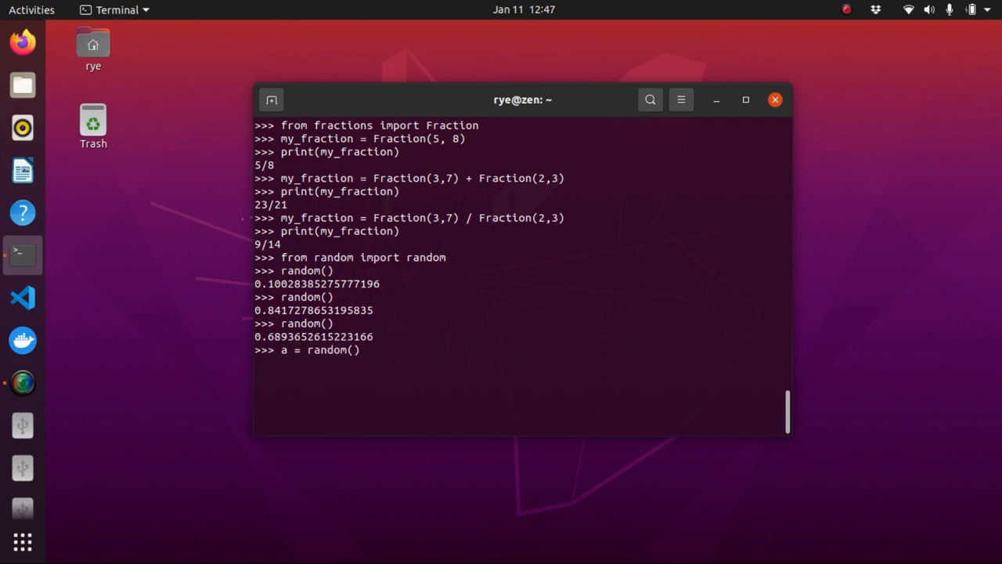
type("n =")
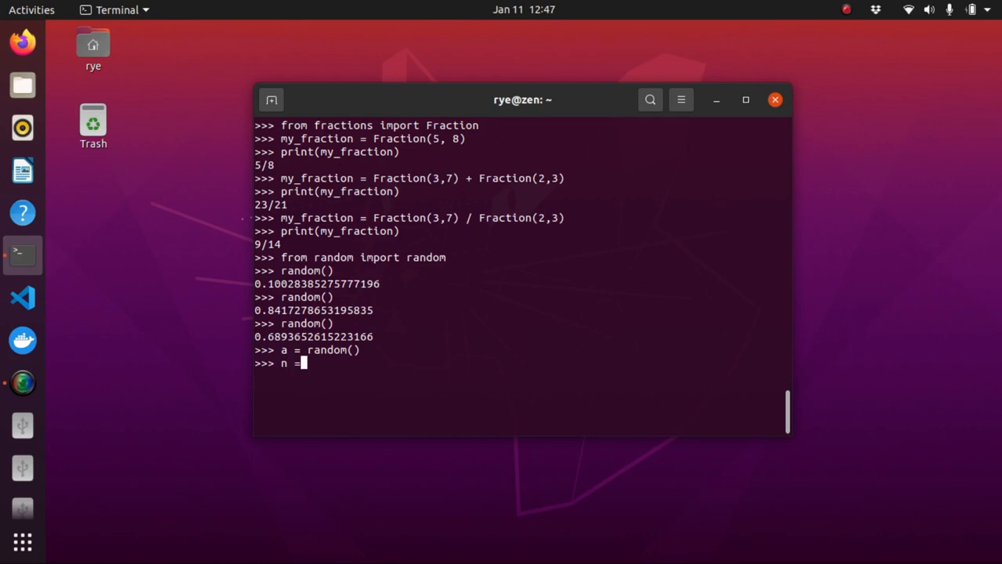
type("int(")
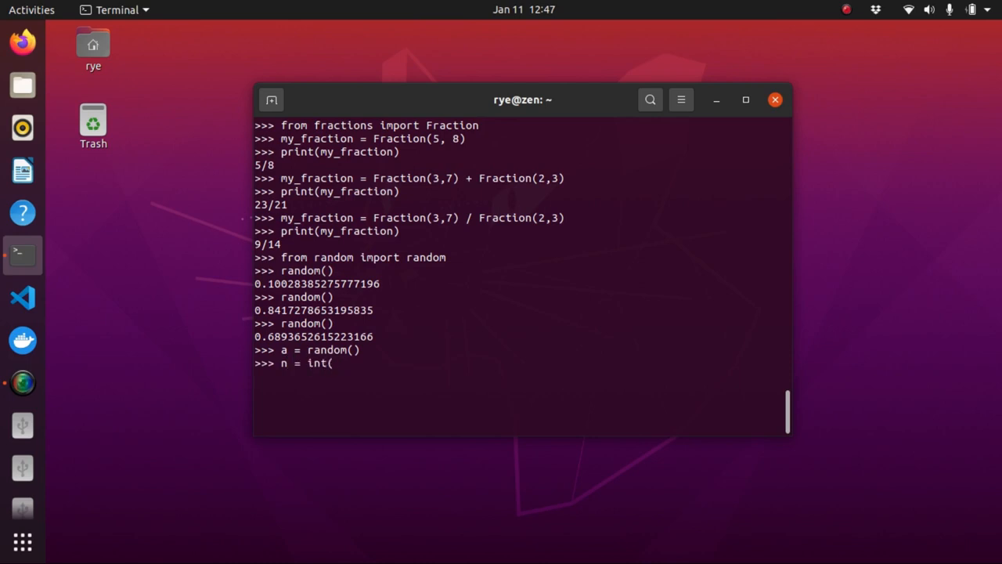
type("6*a")
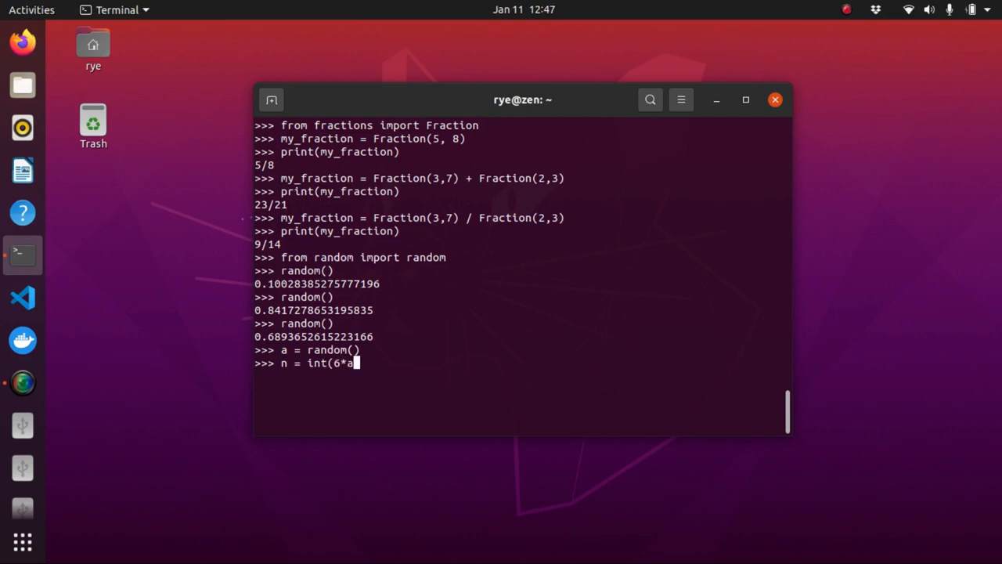
type("+ 1")
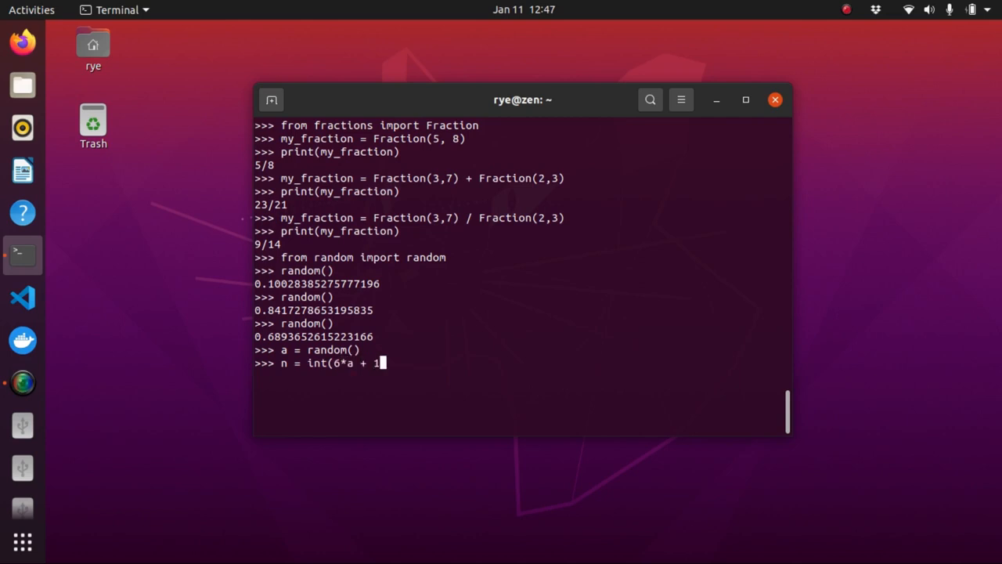
key("Return")
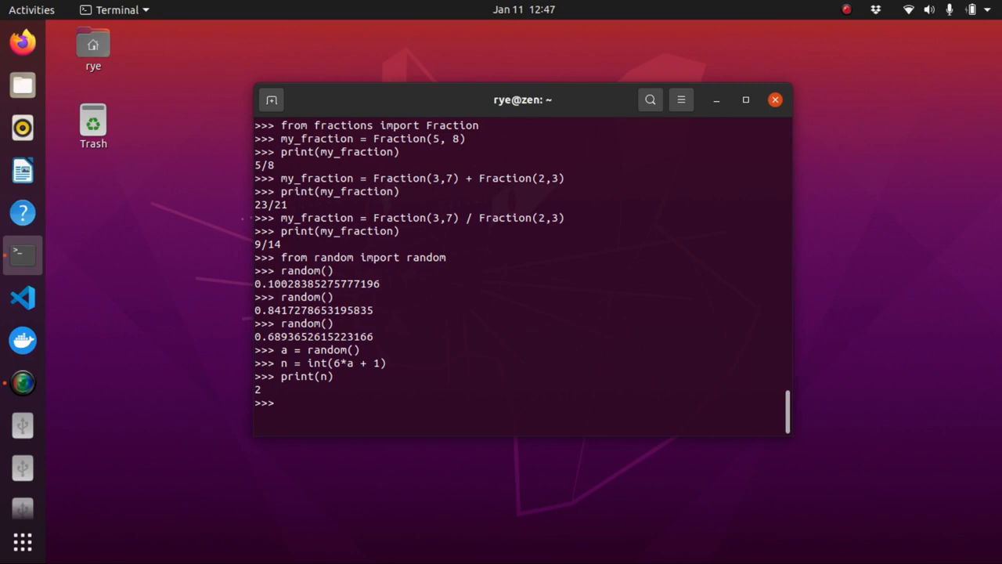
Re-run the die calculation from history and print n, giving 4.
type("print(n)")
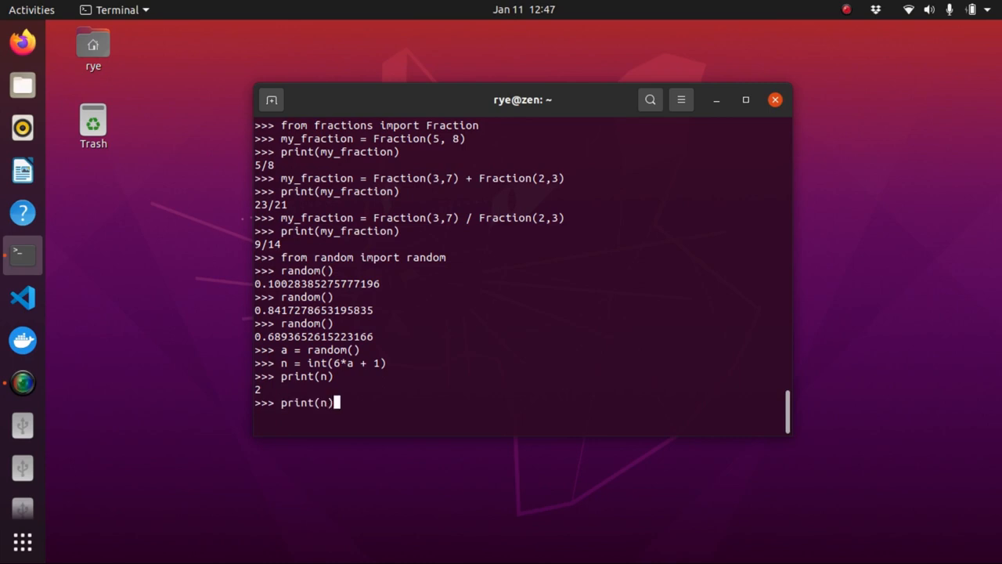
key("Up")
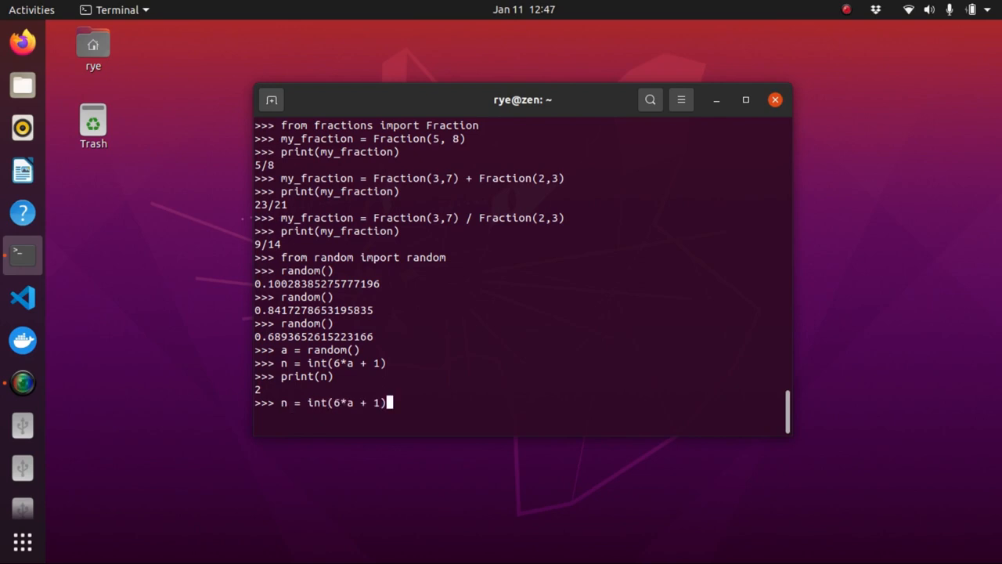
key("Up")
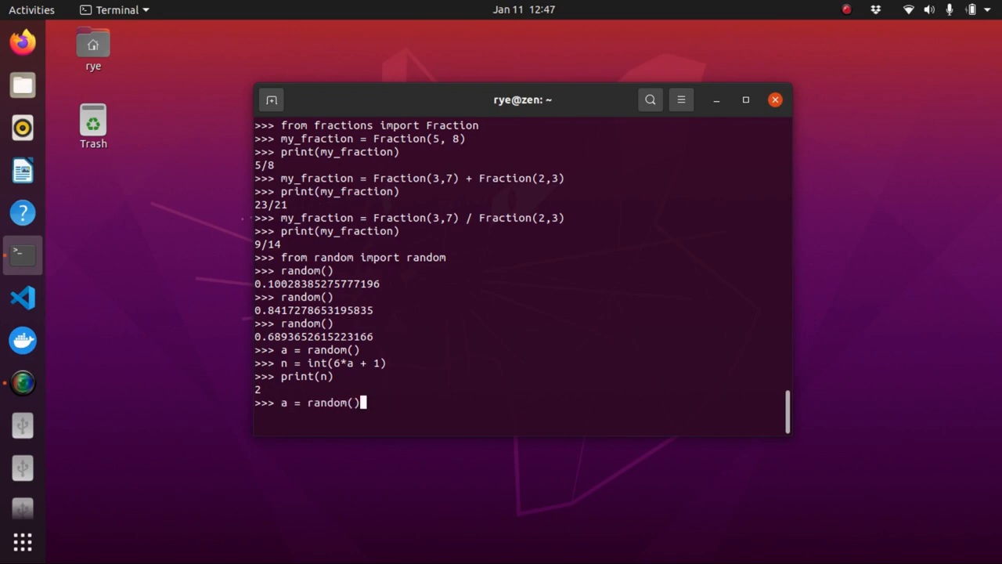
key("Return")
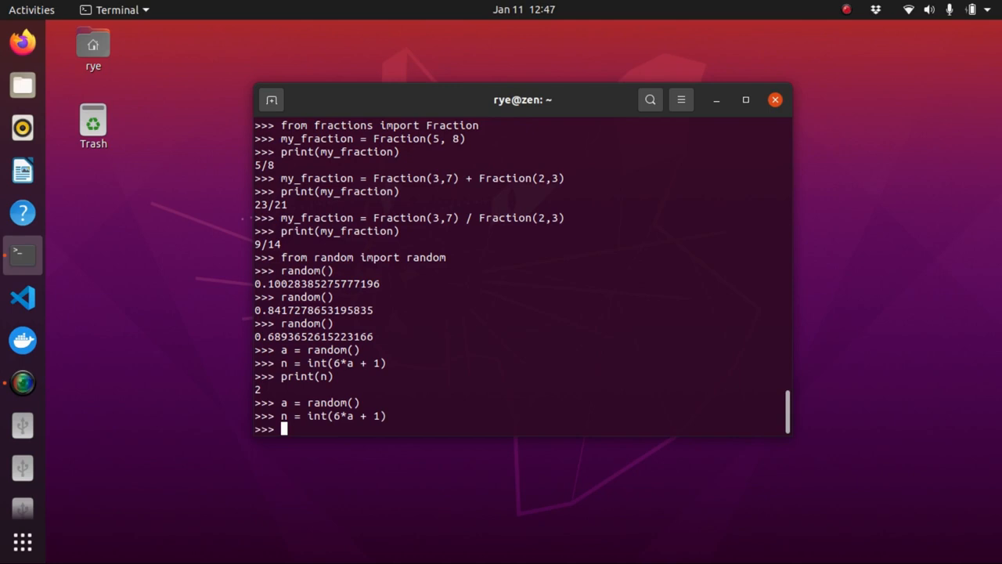
key("Return")
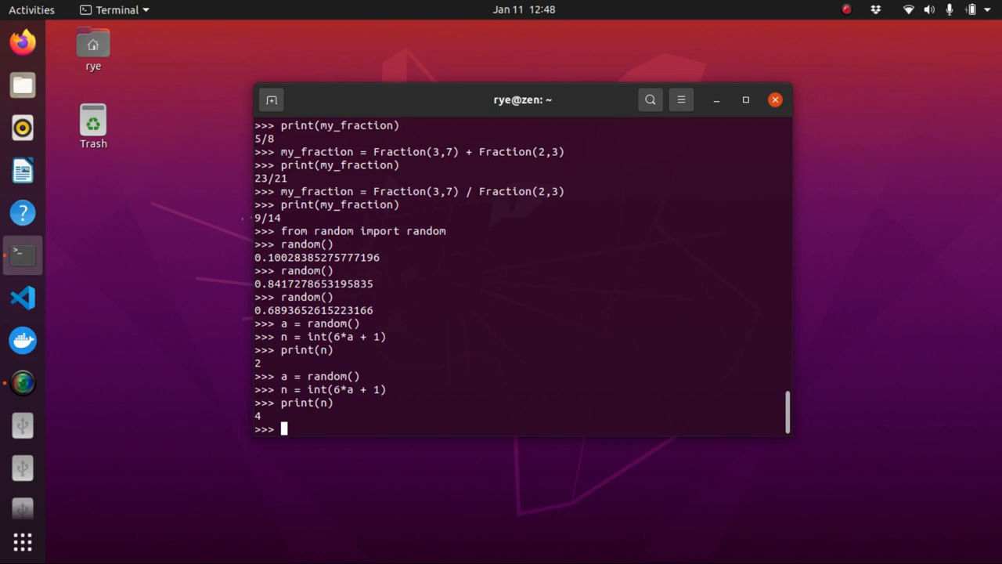
Evaluate 1j * 1J to (-1+0j), then 2+3j and complex(2,3) both to (2+3j).
type("1j *")
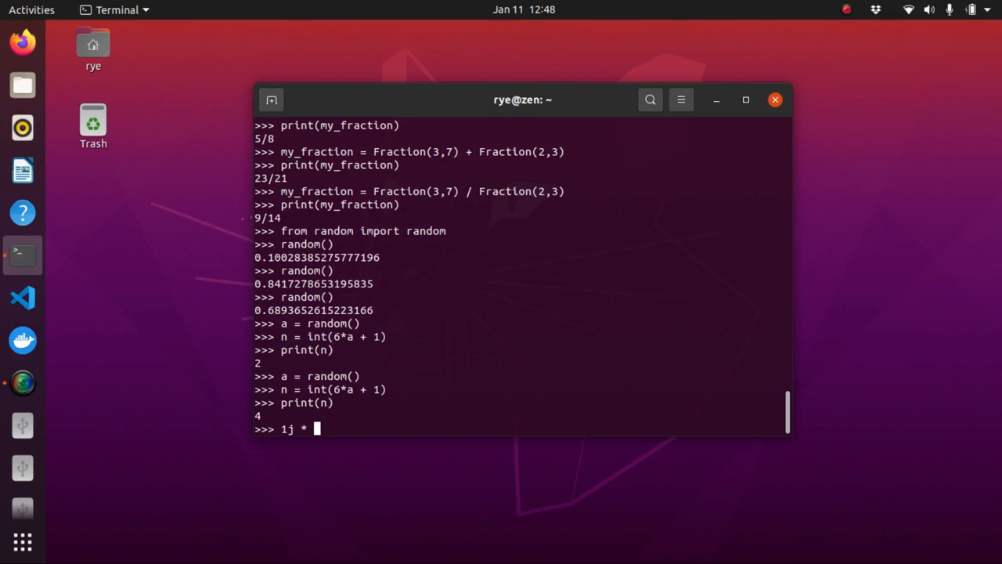
key("Return")
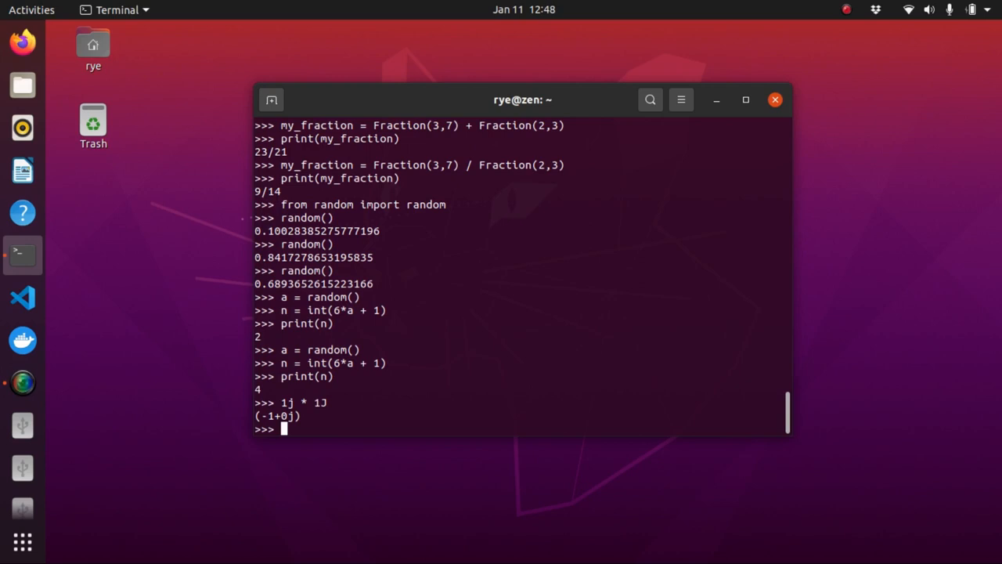
type("2+")
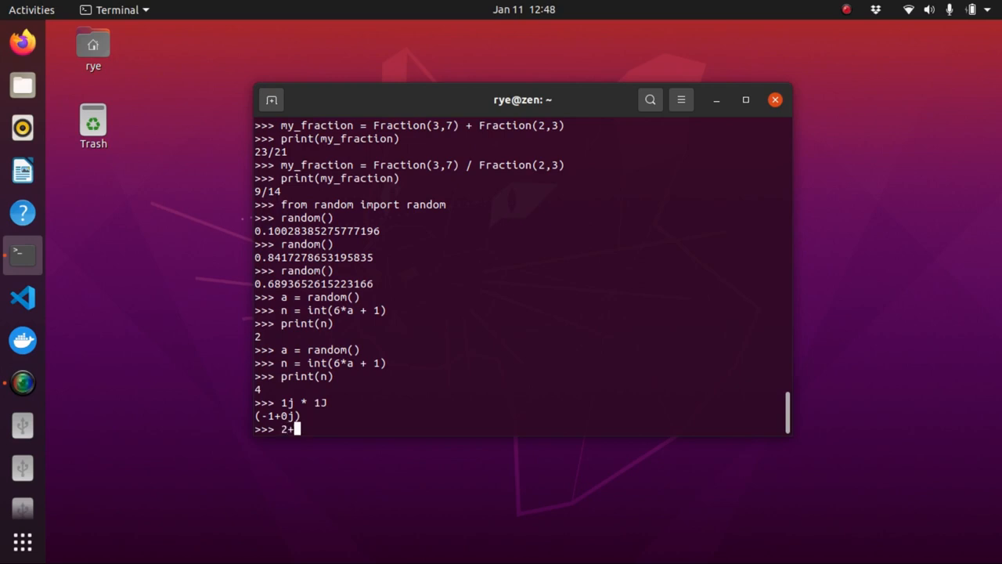
type("3j")
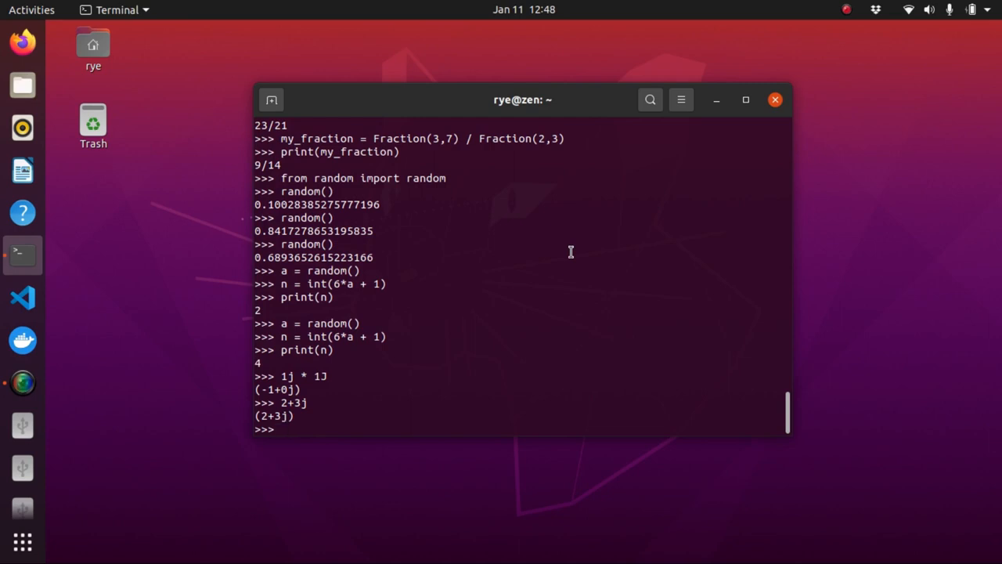
type("complex(")
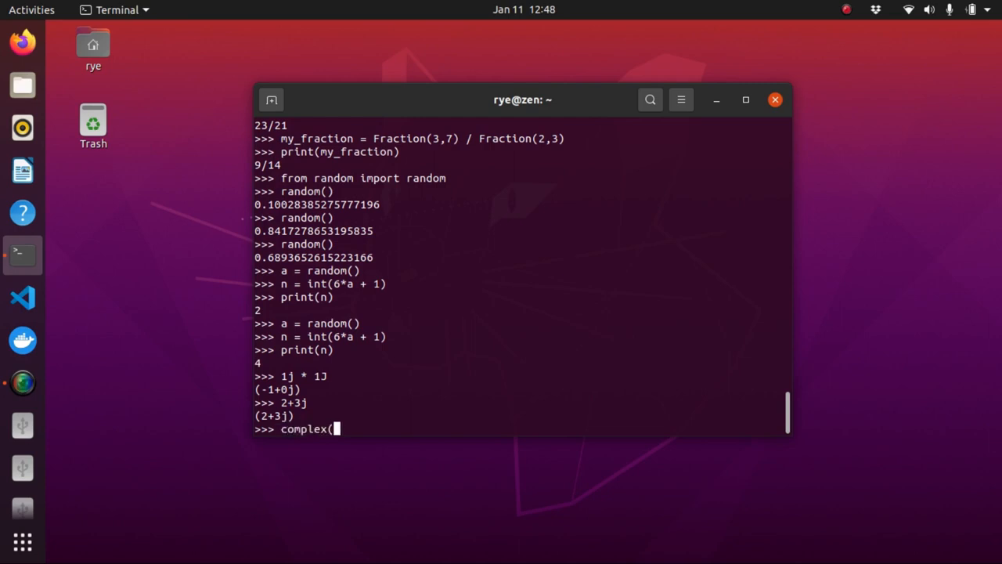
type("2,3)")
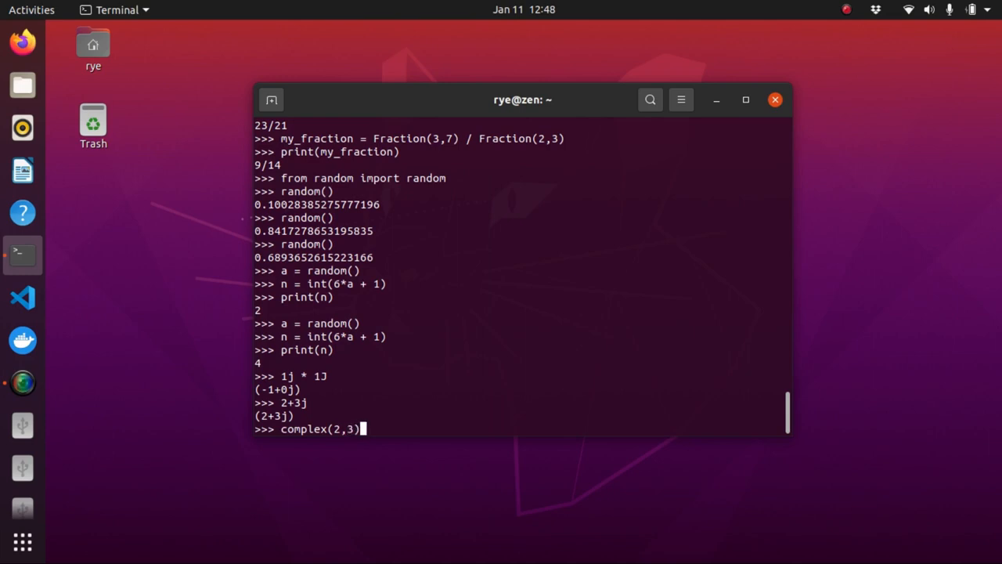
key("Return")
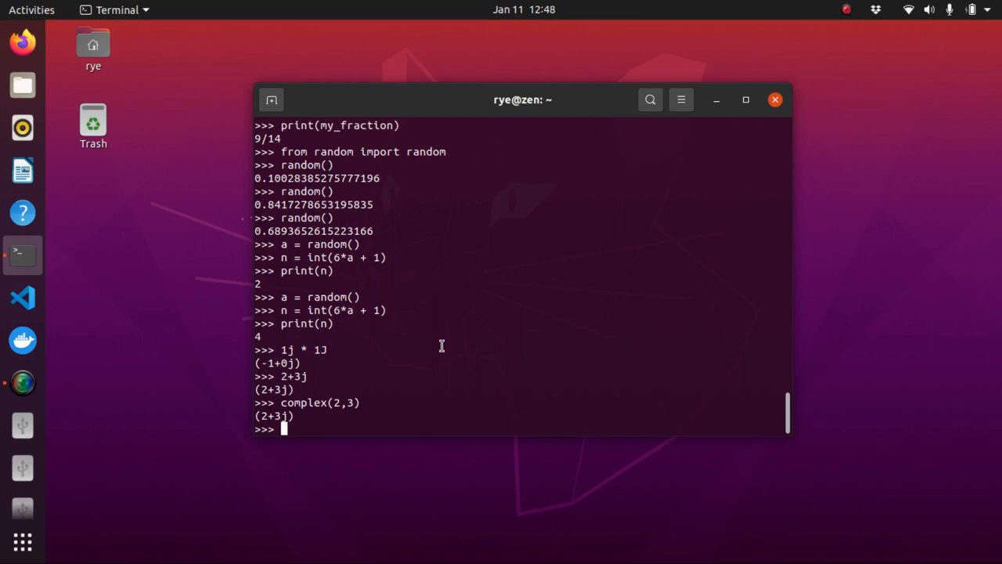
Evaluate (2+4j)/(1+3j), returning (1.4000000000000001-0.2j).
type("(2")
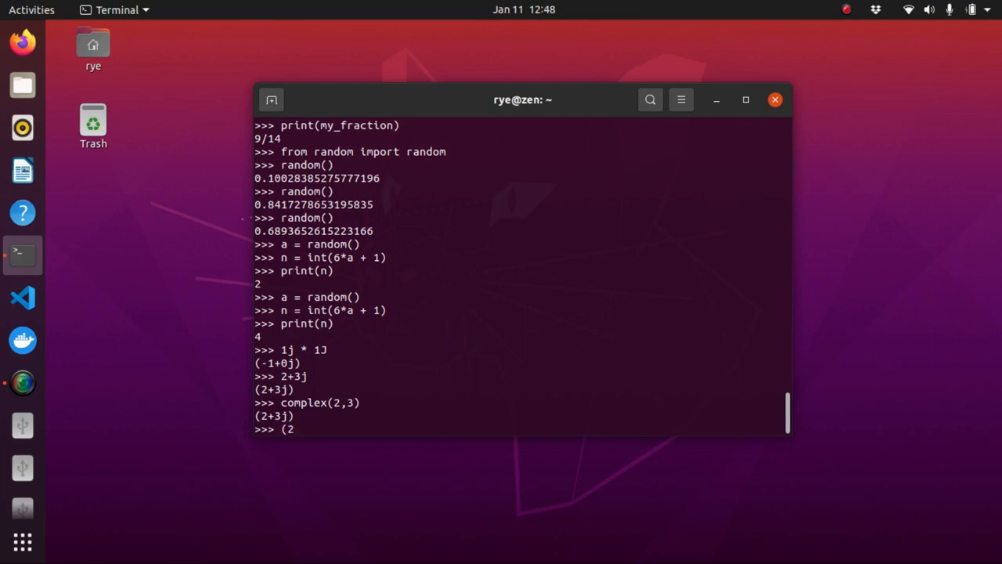
type("+4j")
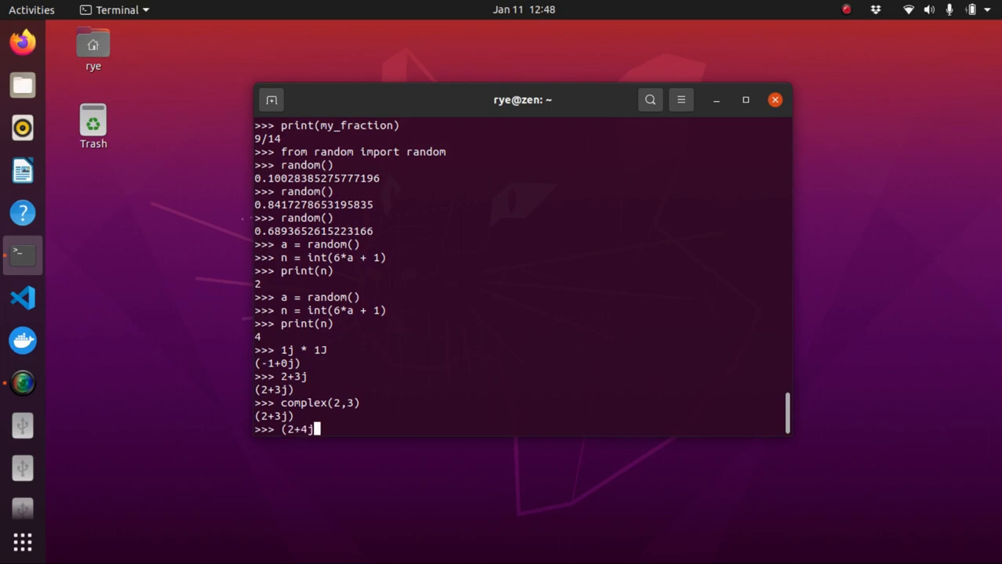
type("/")
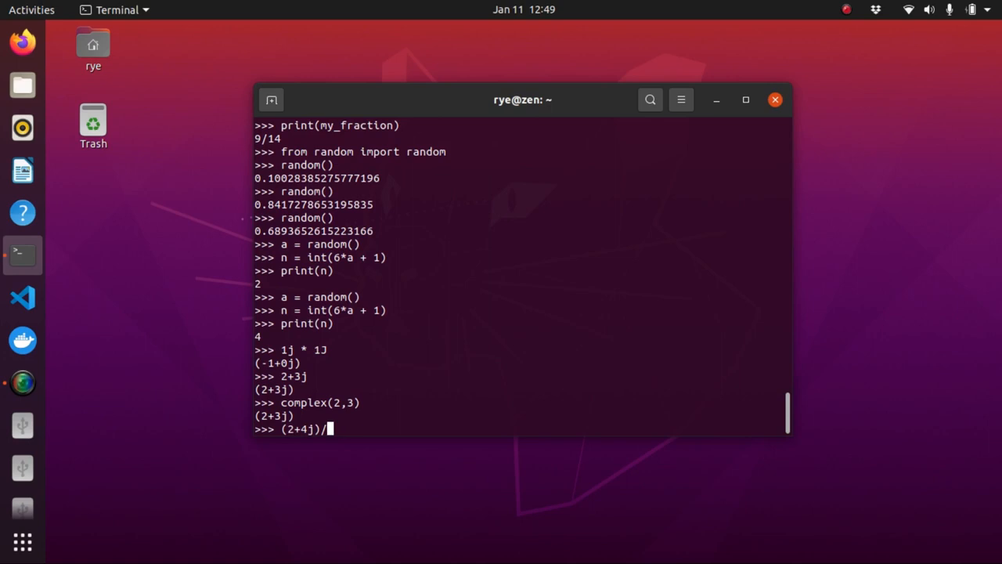
type("(1+")
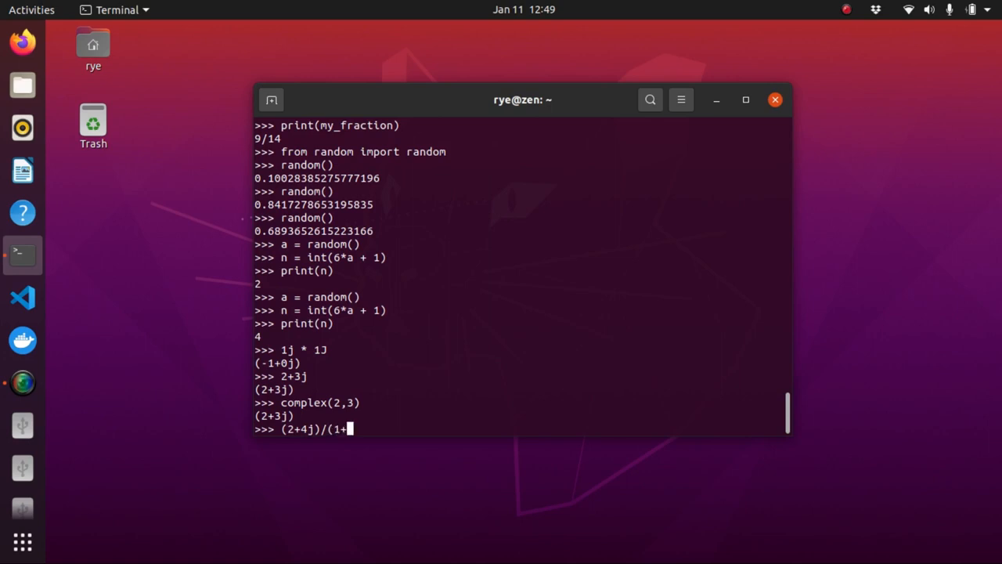
type("3j)")
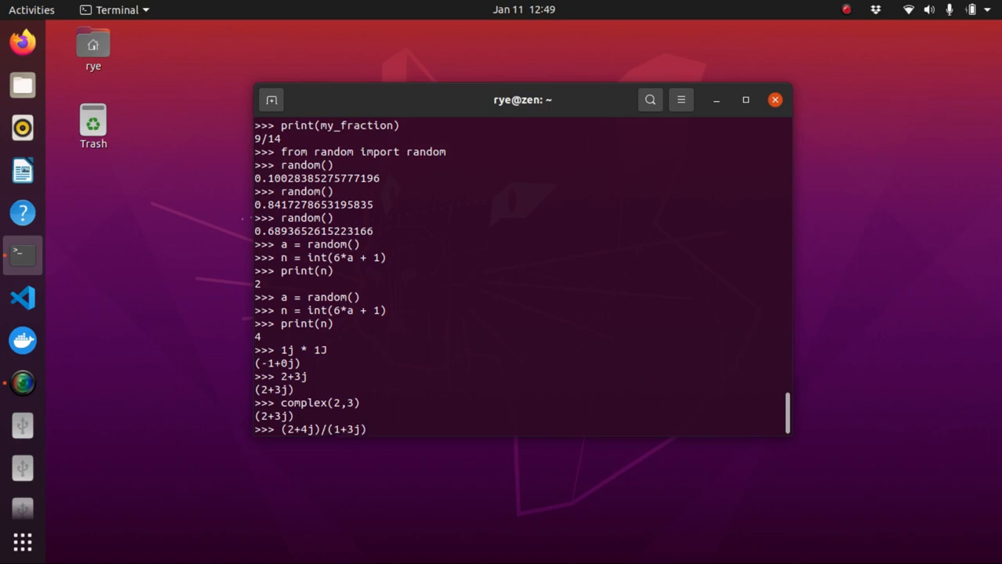
key("Return")
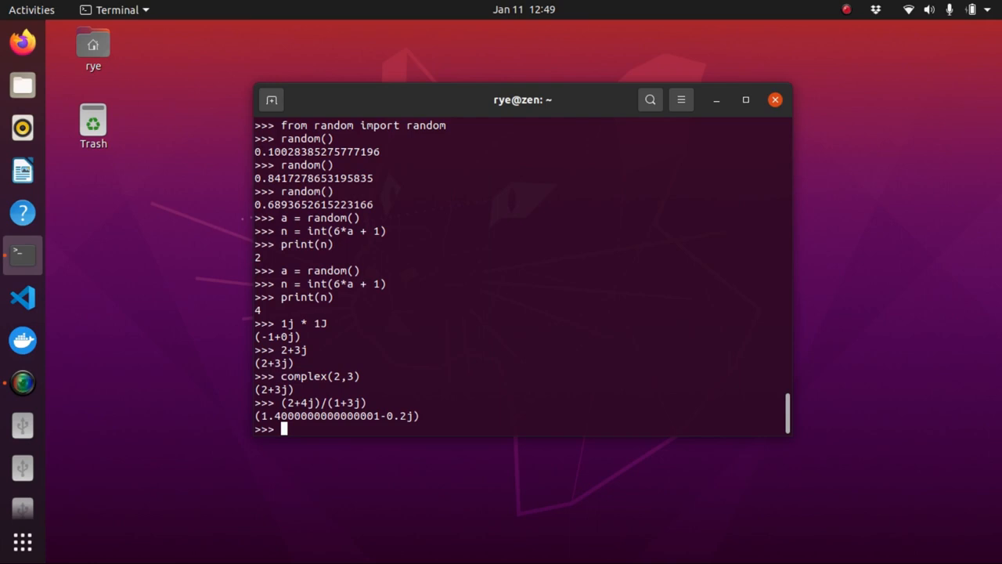
Store the complex number 3 +4j in a.
type("a")
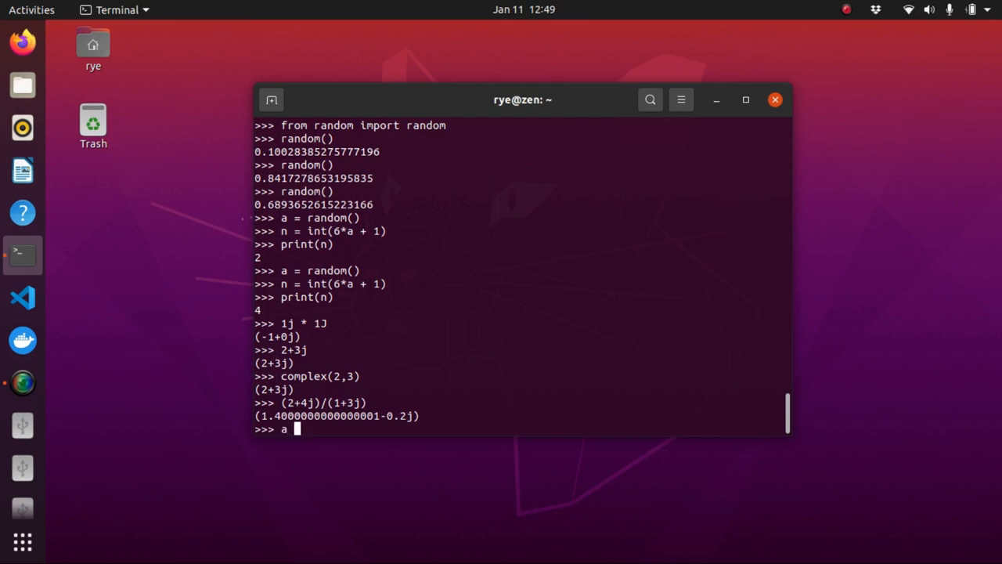
type("= 3")
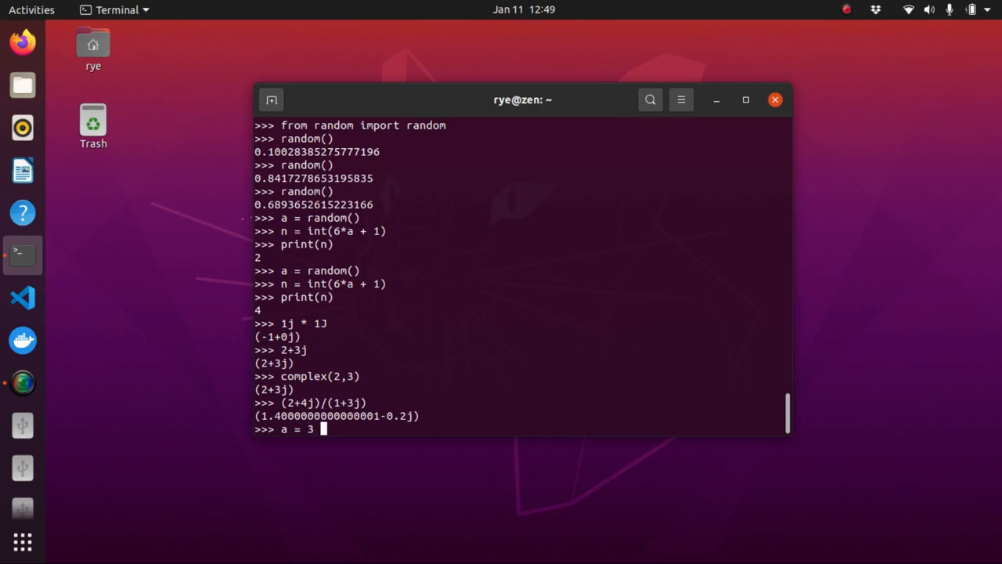
type("+")
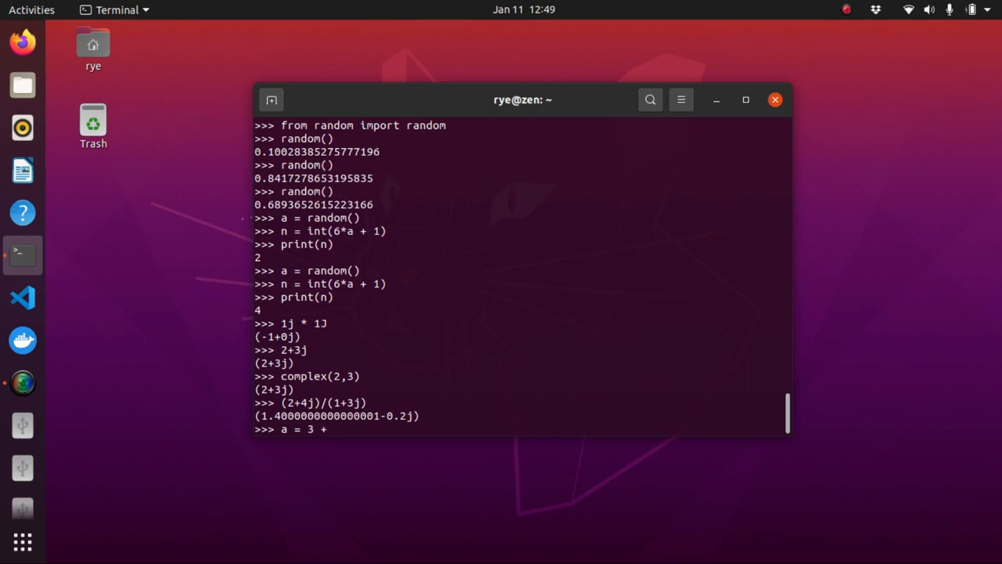
type("4j")
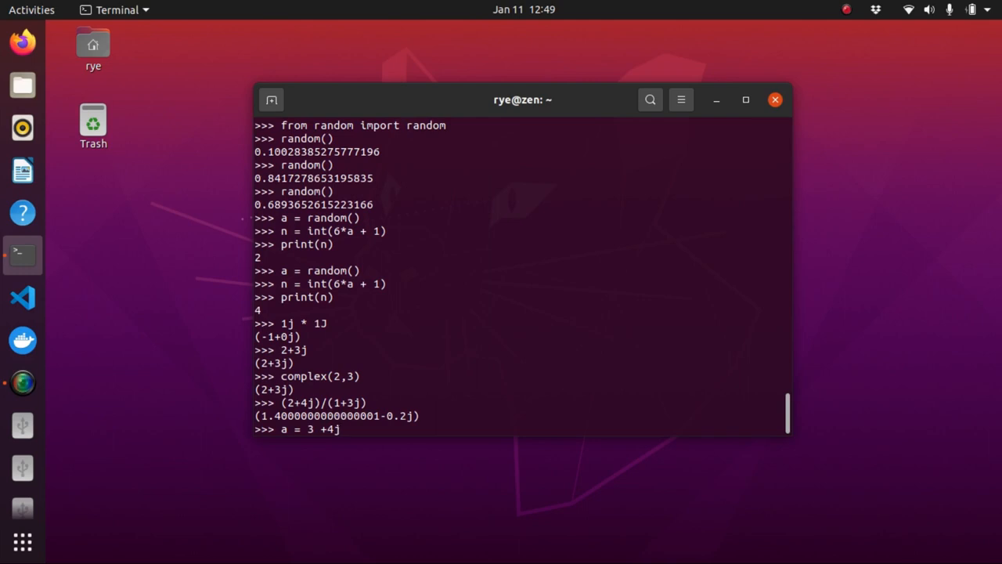
key("Return")
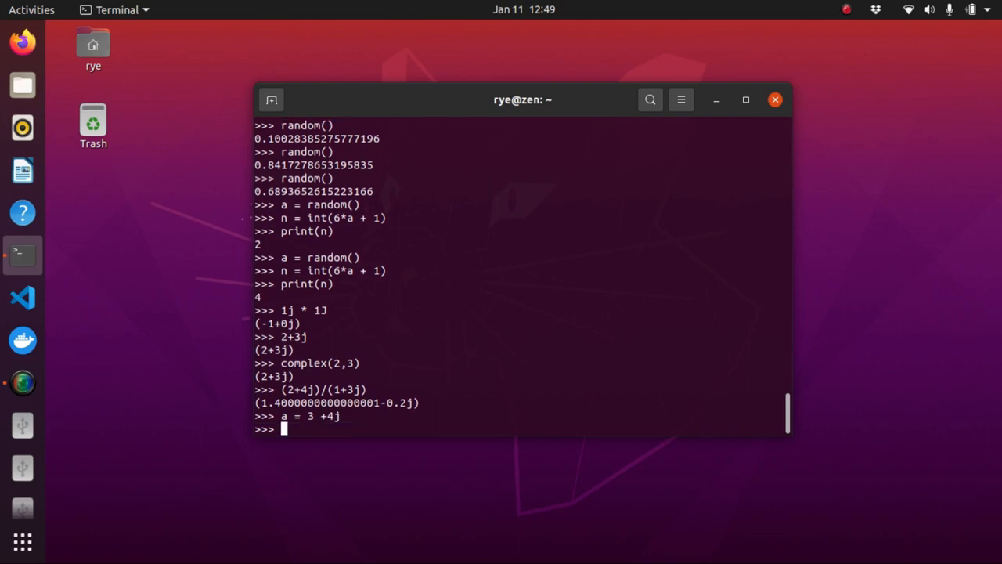
Show a.real 3.0, a.imag 4.0 and abs(a) 5.0.
type("a.rea")
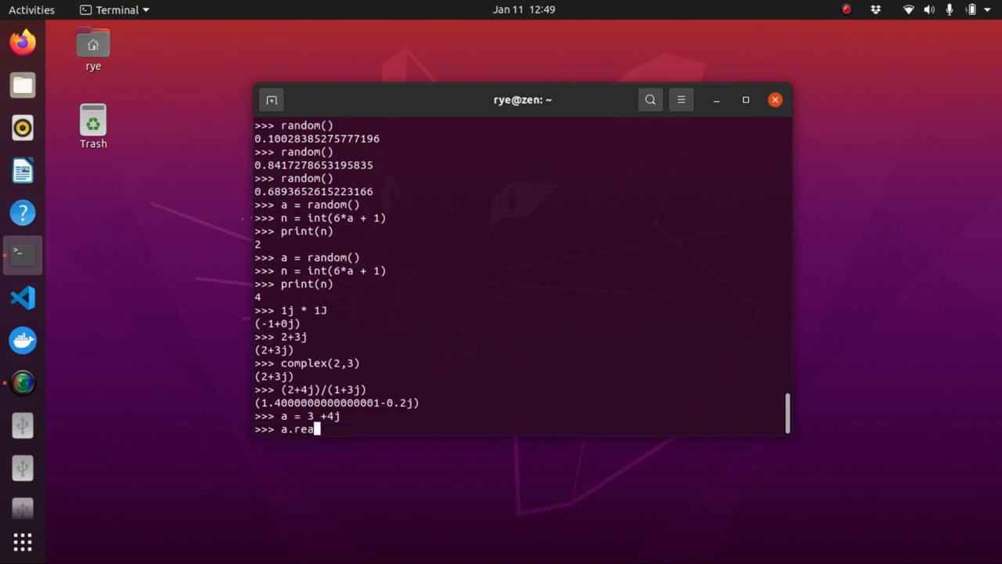
key("Return")
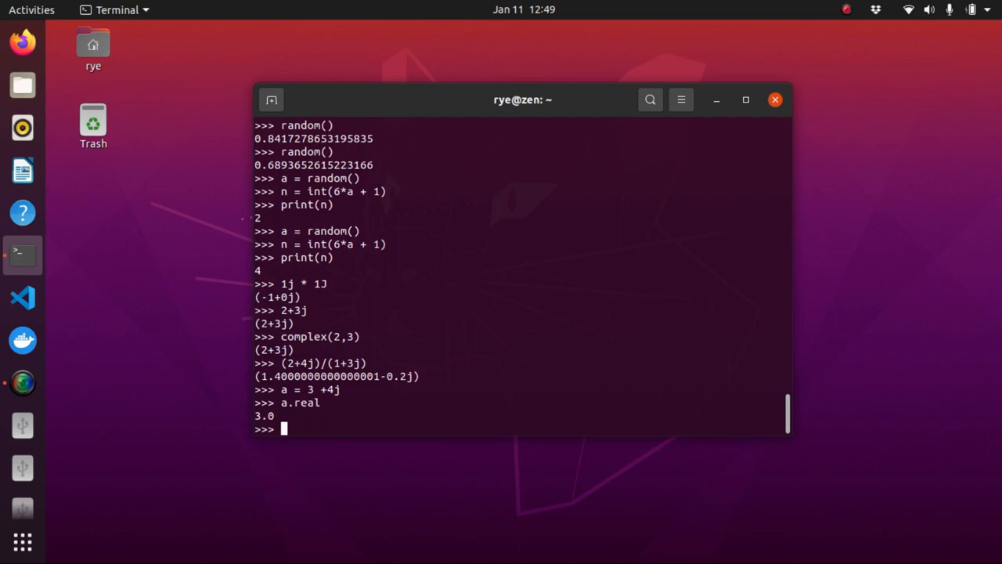
type("a")
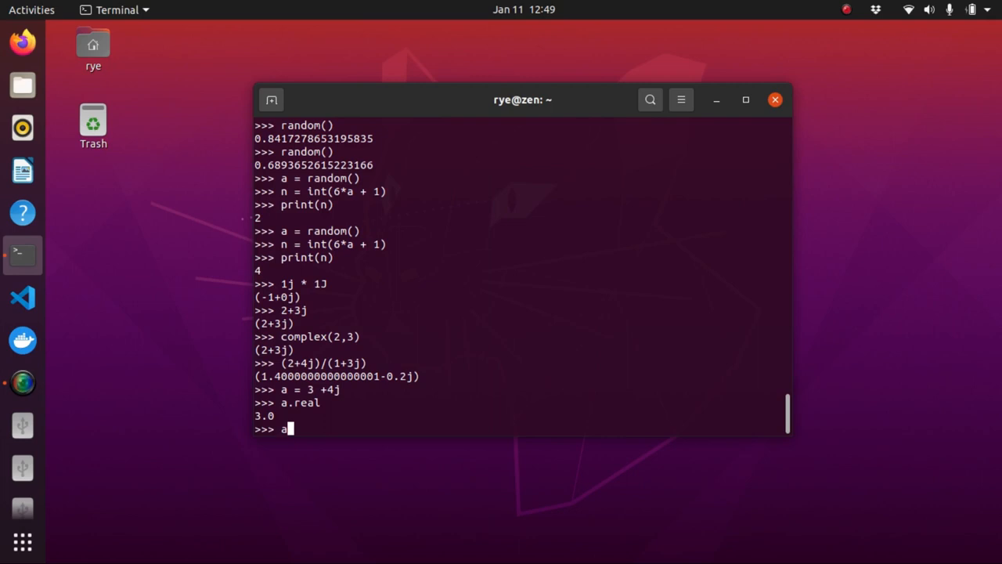
type("im")
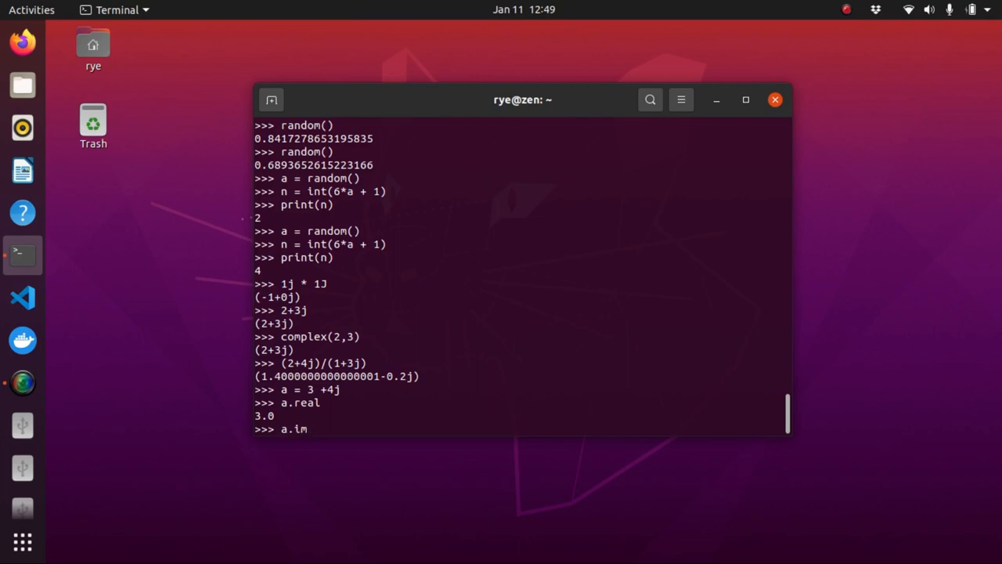
key("Return")
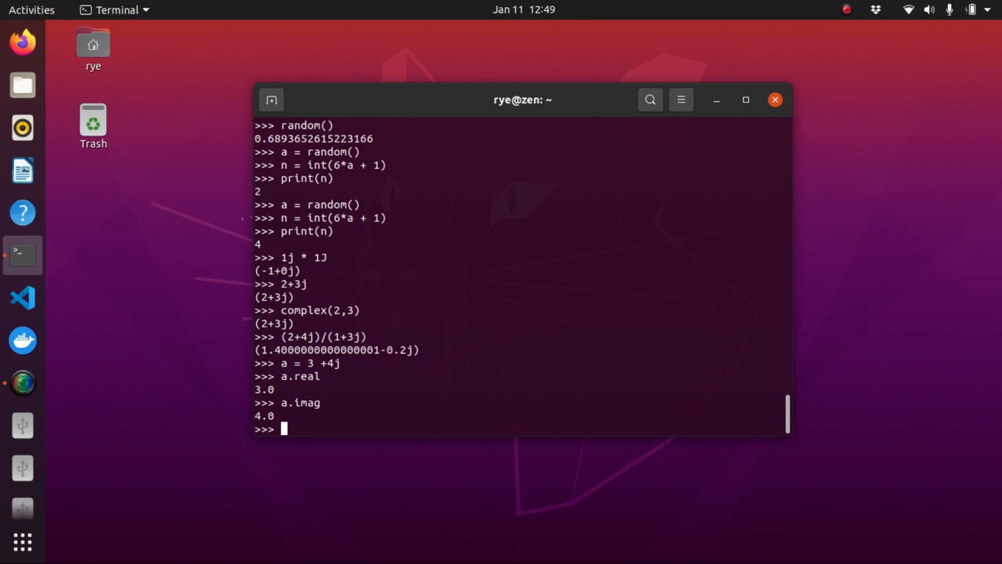
type("abs(")
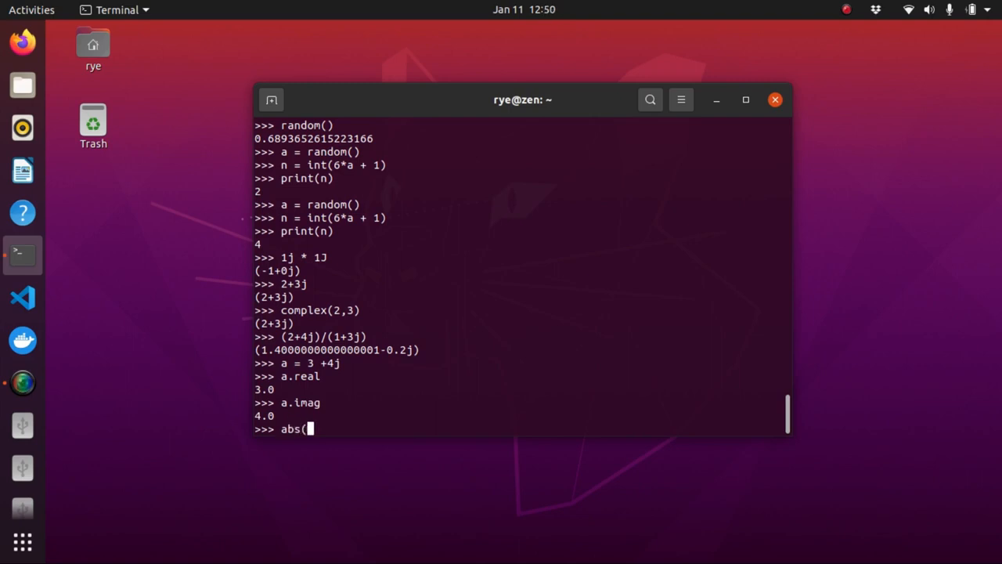
type("a)")
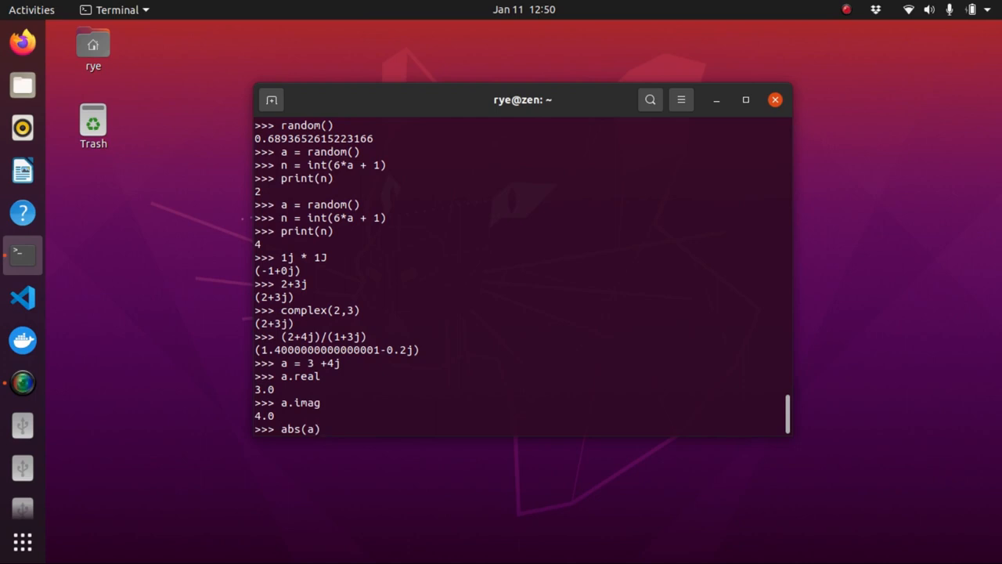
key("Return")
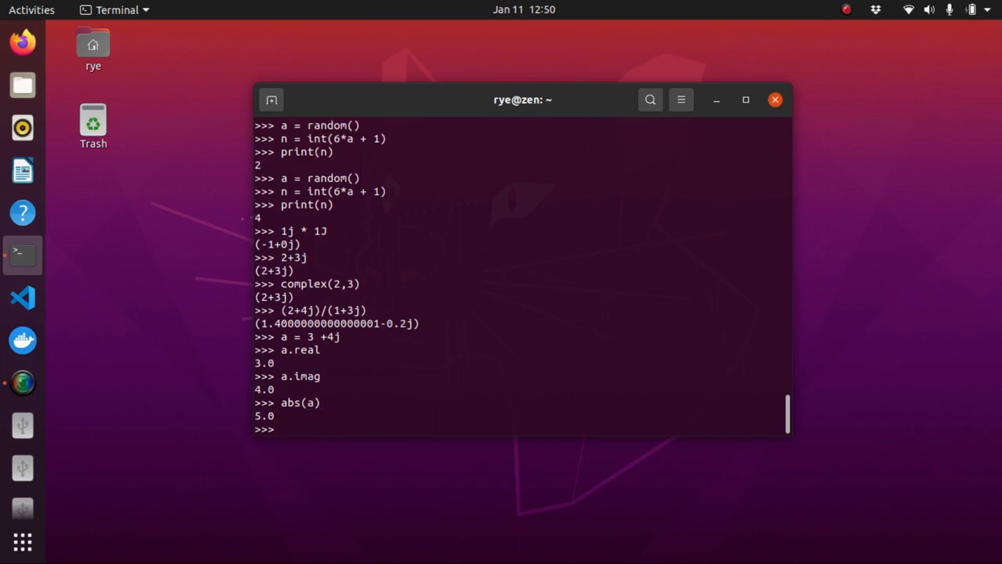